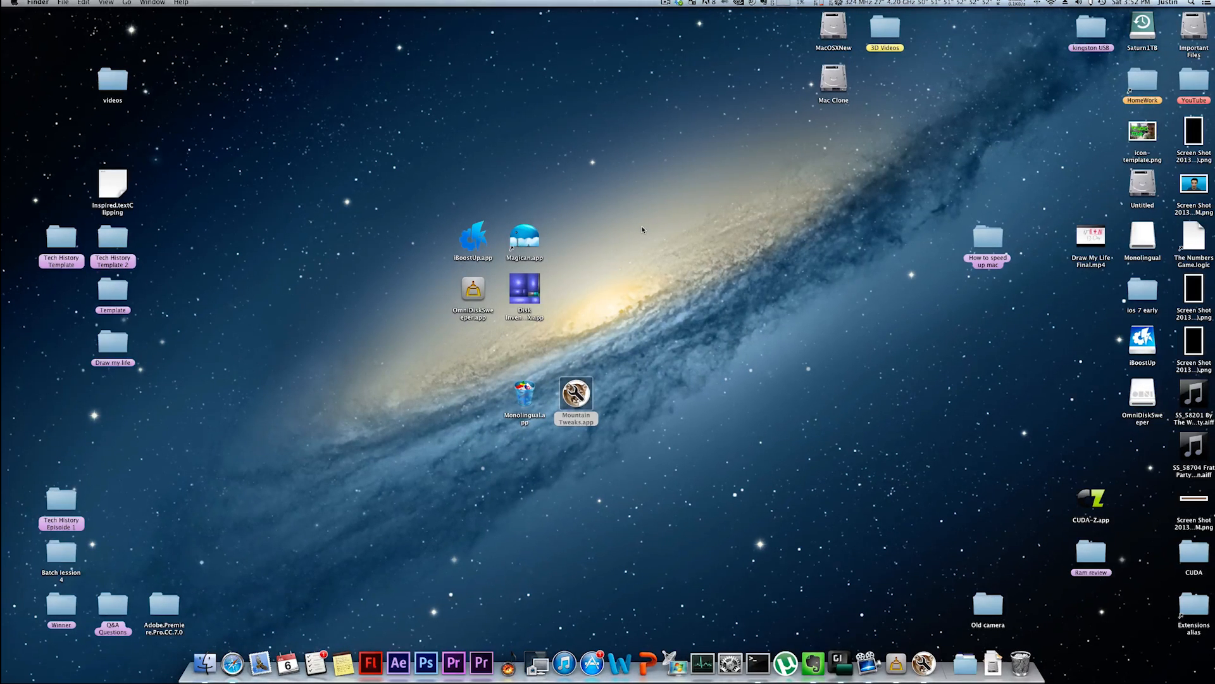
Step: Enter the caption text 'Today's video' before launching System Preferences from the Dock
type("Today's video")
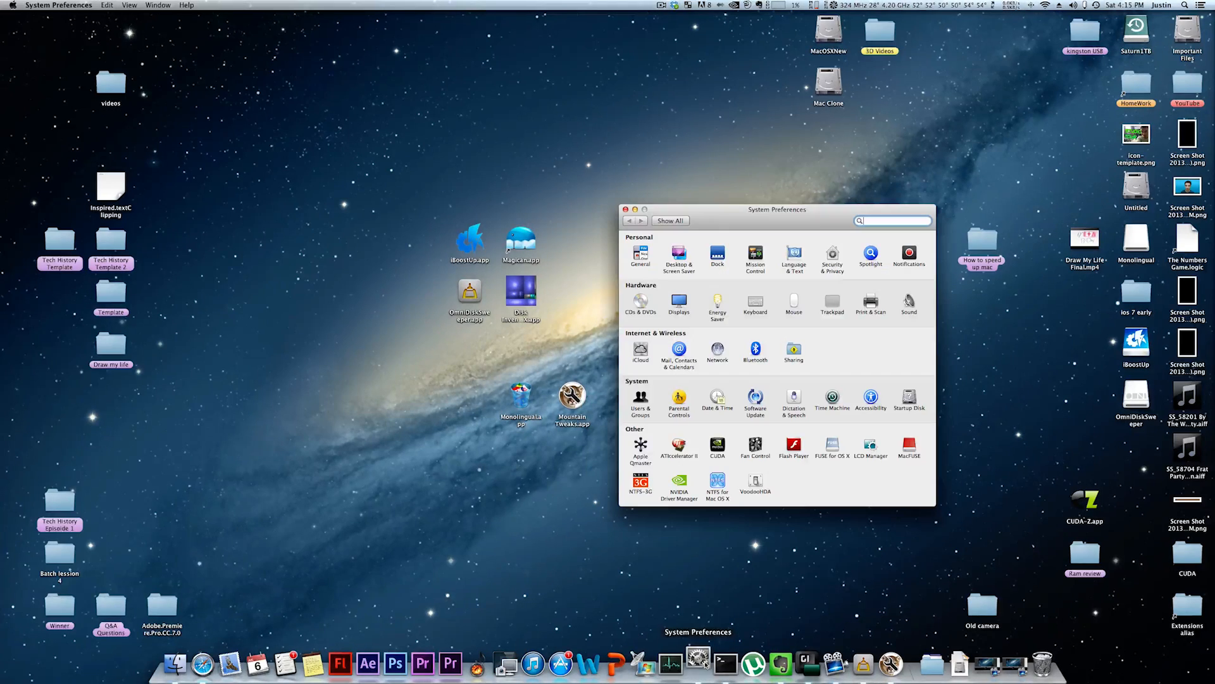
mouse_move(696, 662)
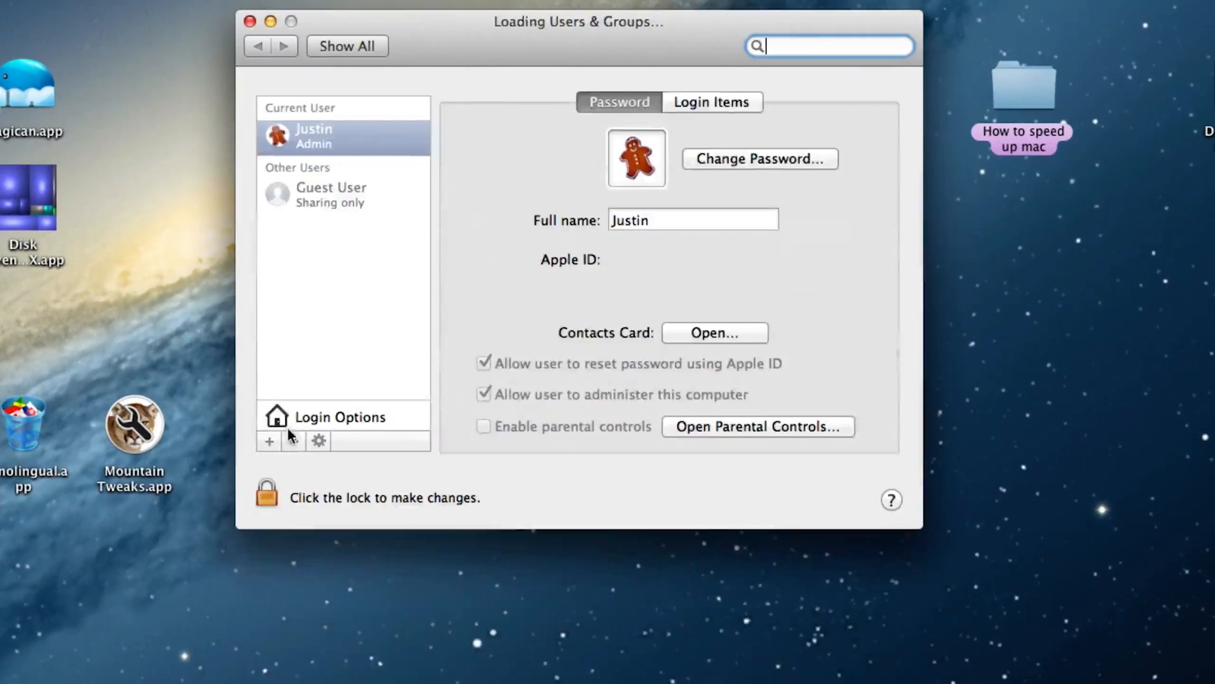
Step: Show the Login Items list, select CleanMyDrive and toggle Dropbox's Hide checkbox off and back on
left_click(710, 101)
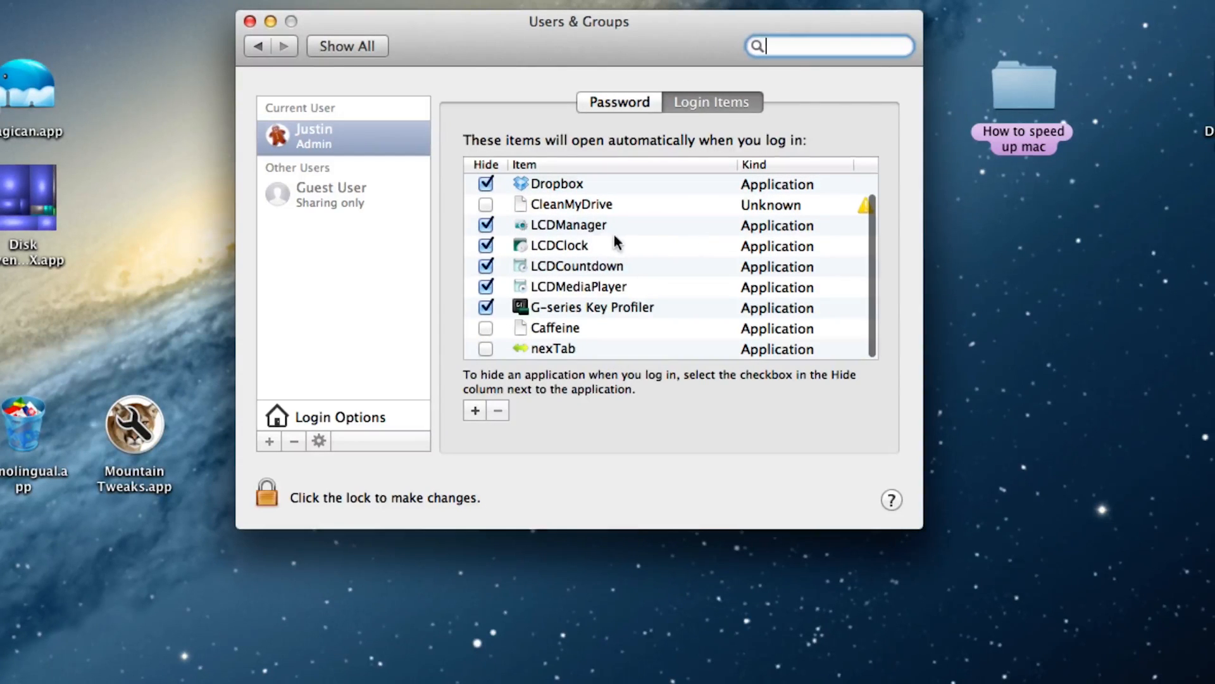
left_click(570, 204)
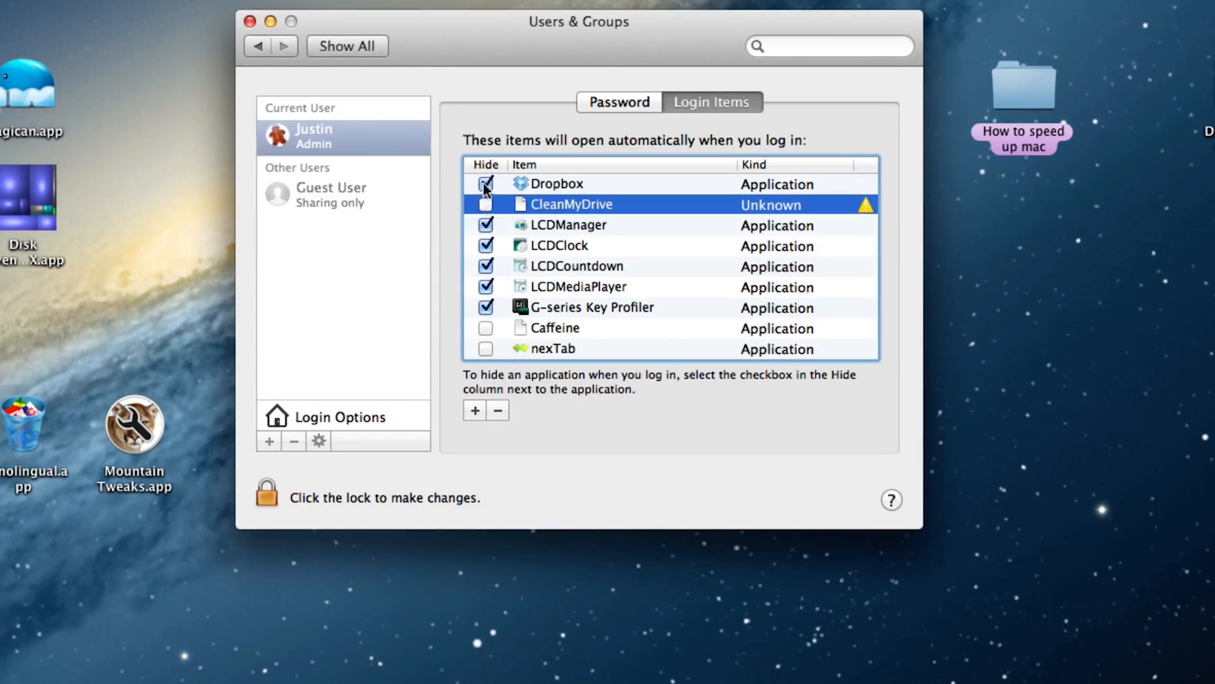
left_click(486, 184)
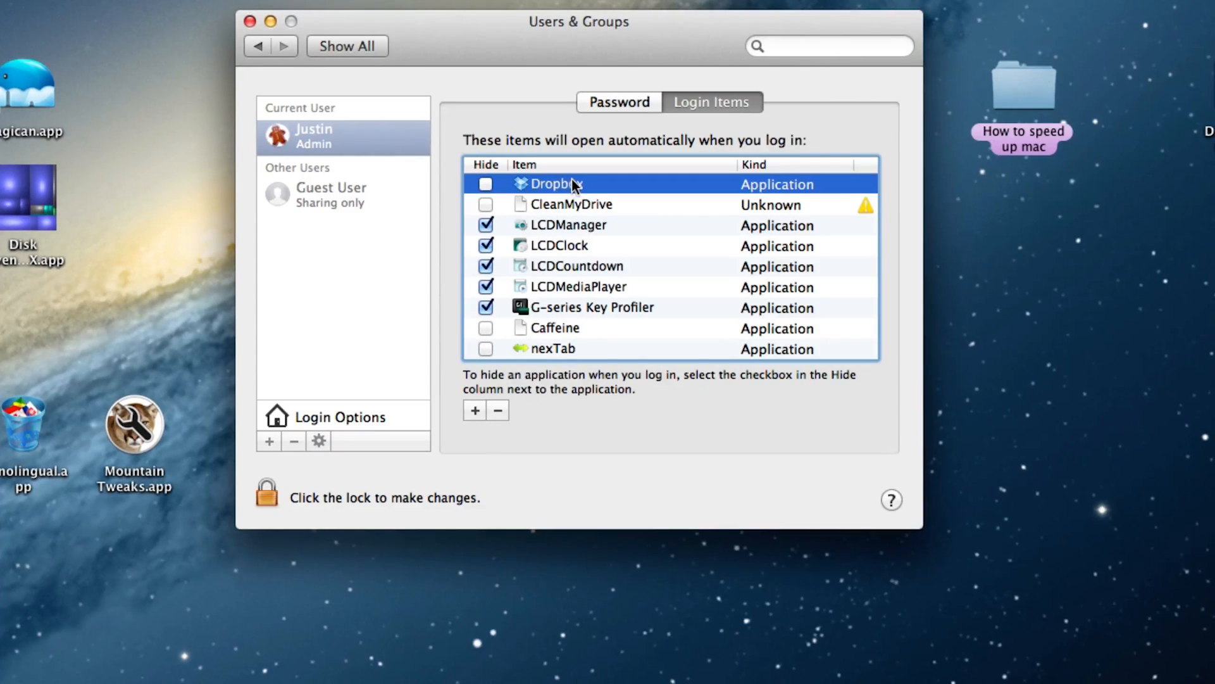
mouse_move(551, 183)
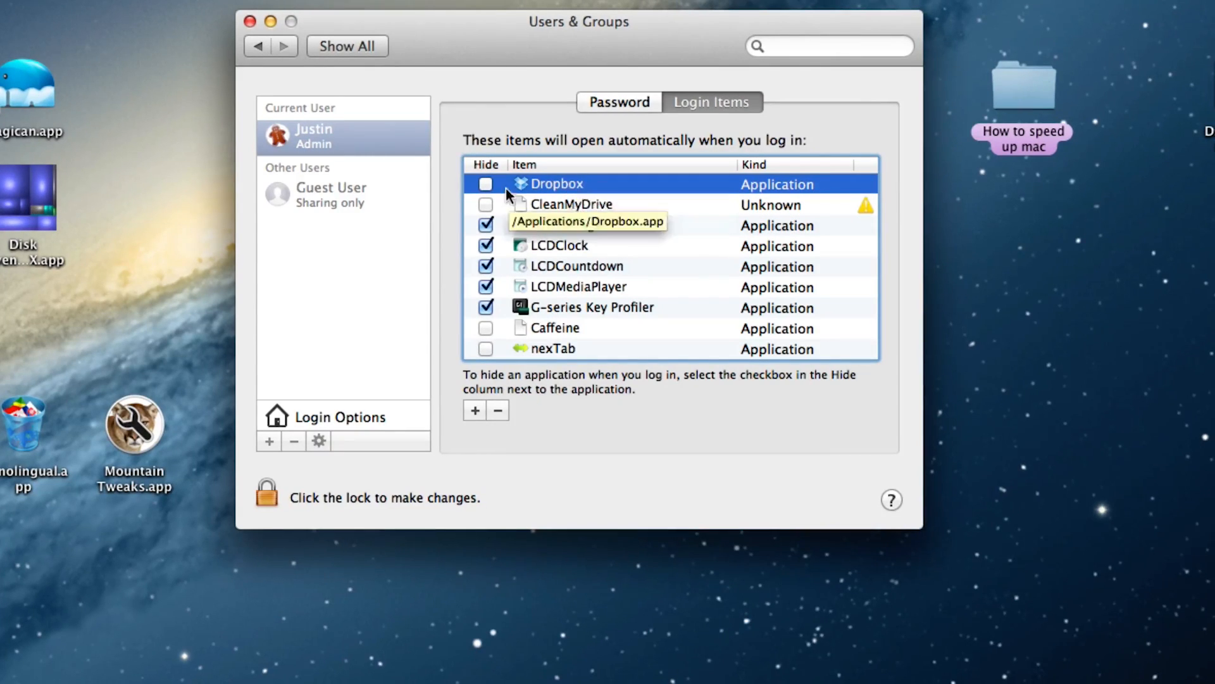
left_click(484, 184)
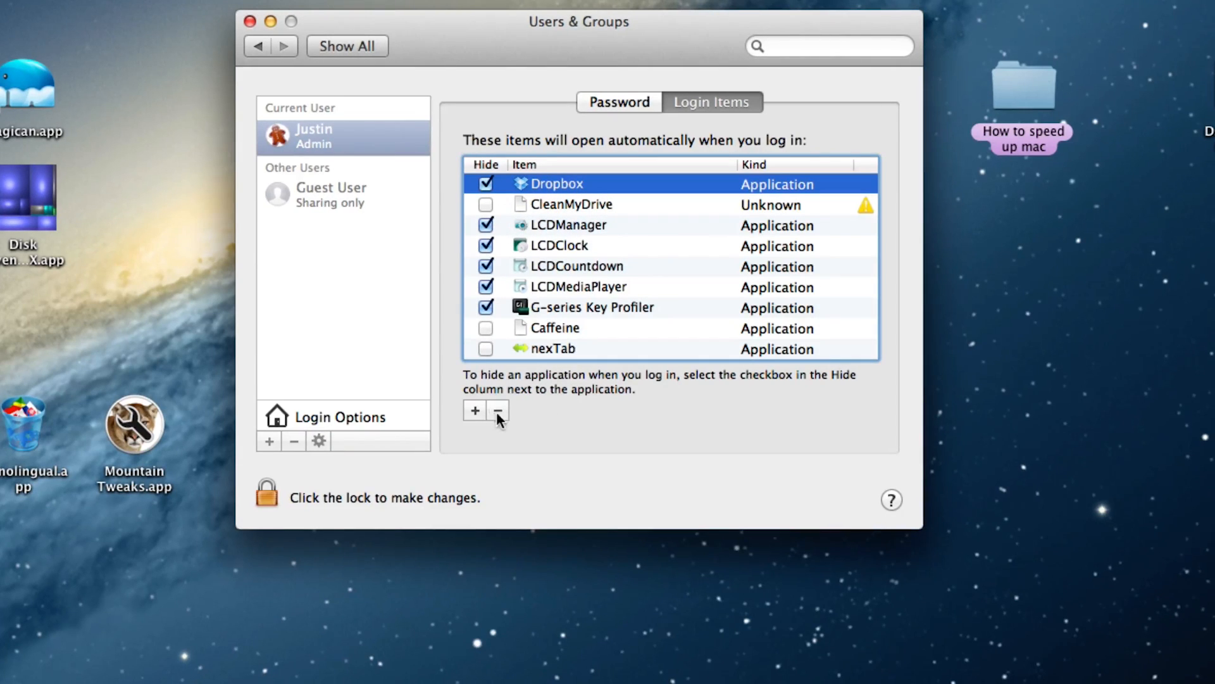
mouse_move(518, 419)
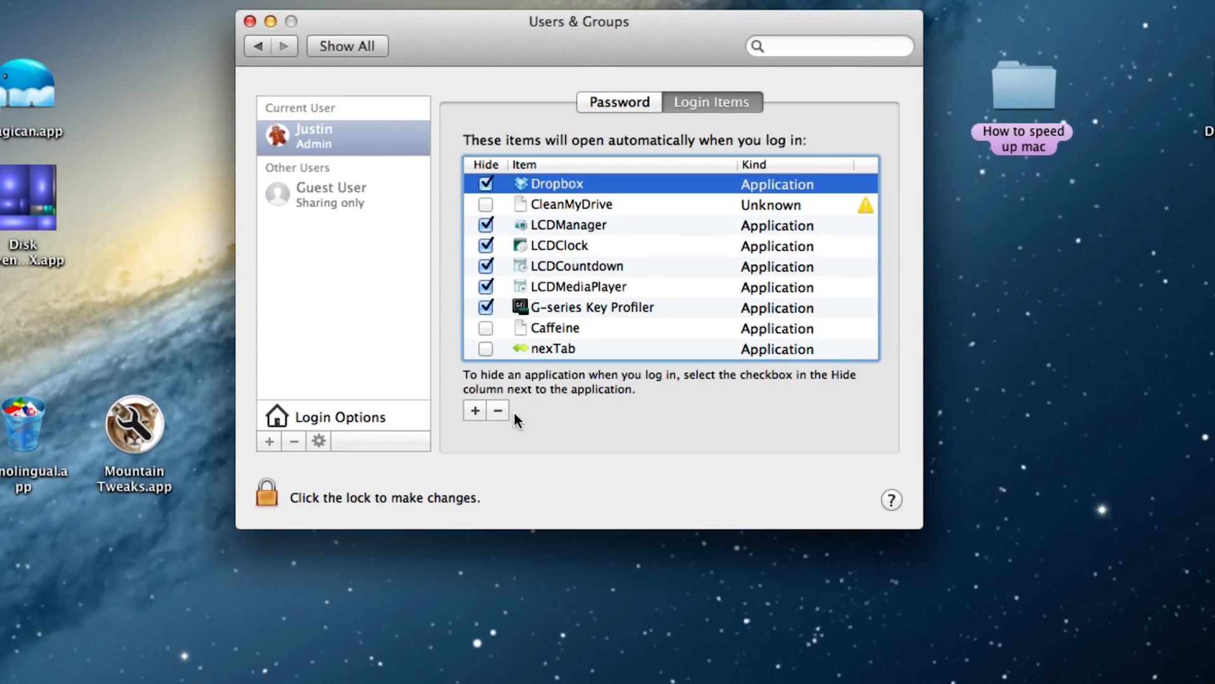
Step: Start adding another login item and cancel the file chooser without choosing an app
left_click(475, 410)
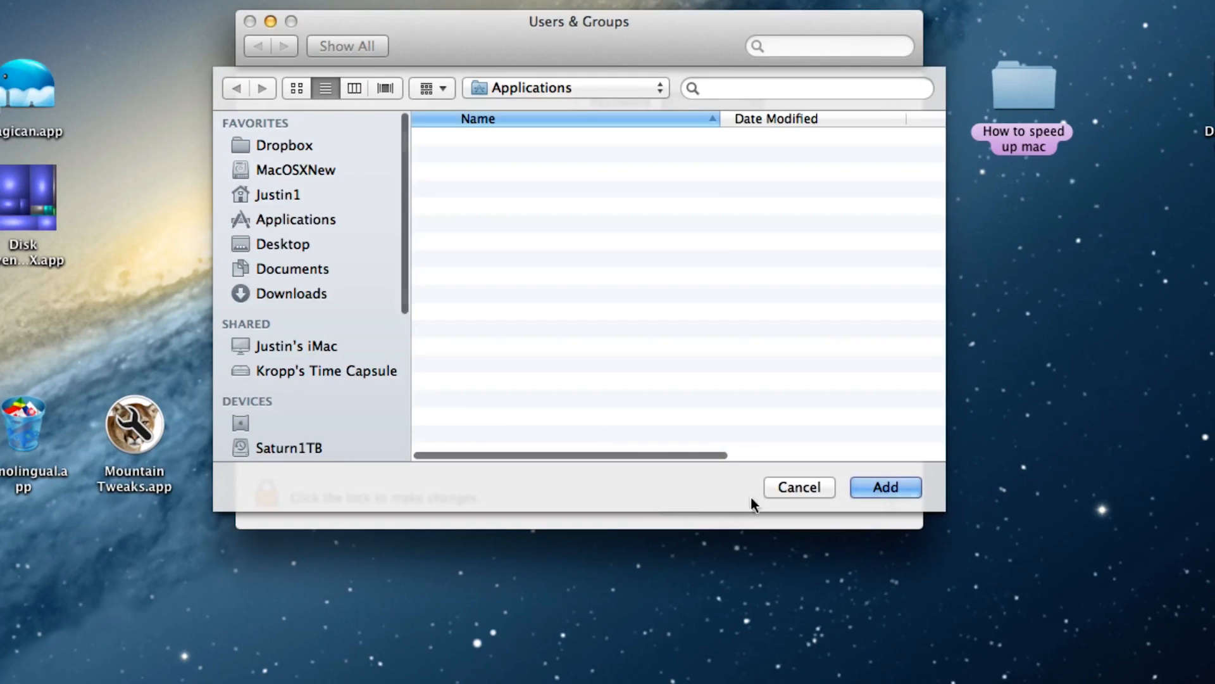
left_click(798, 486)
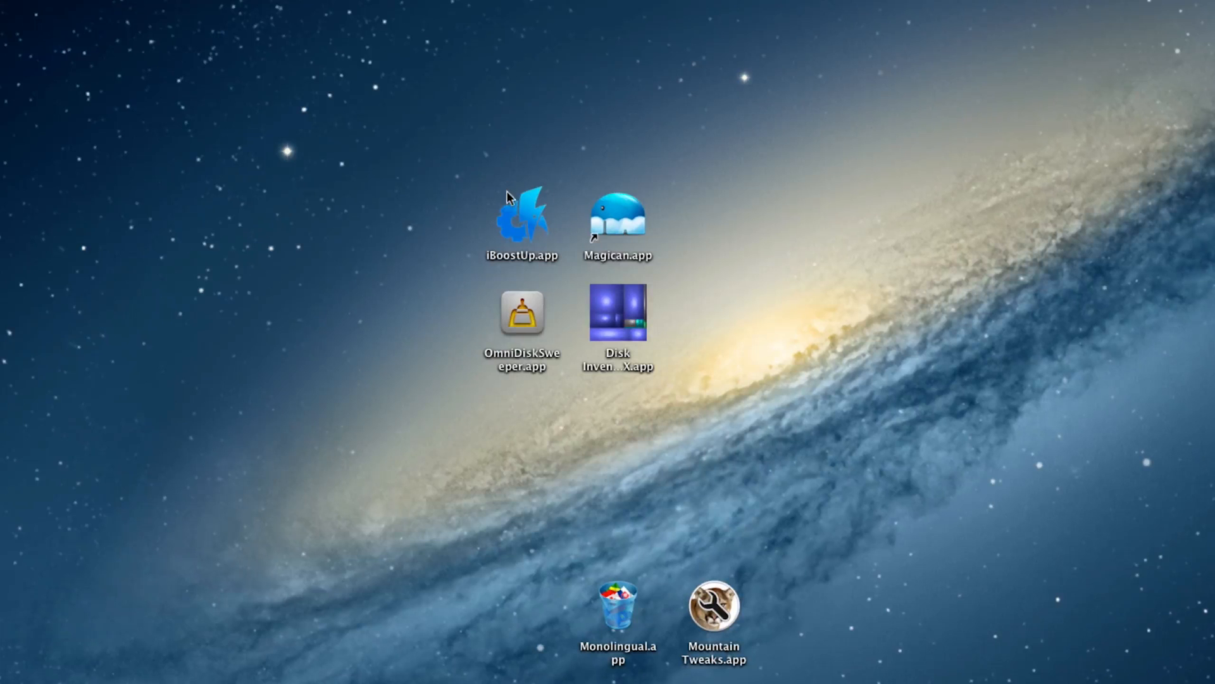
mouse_move(521, 227)
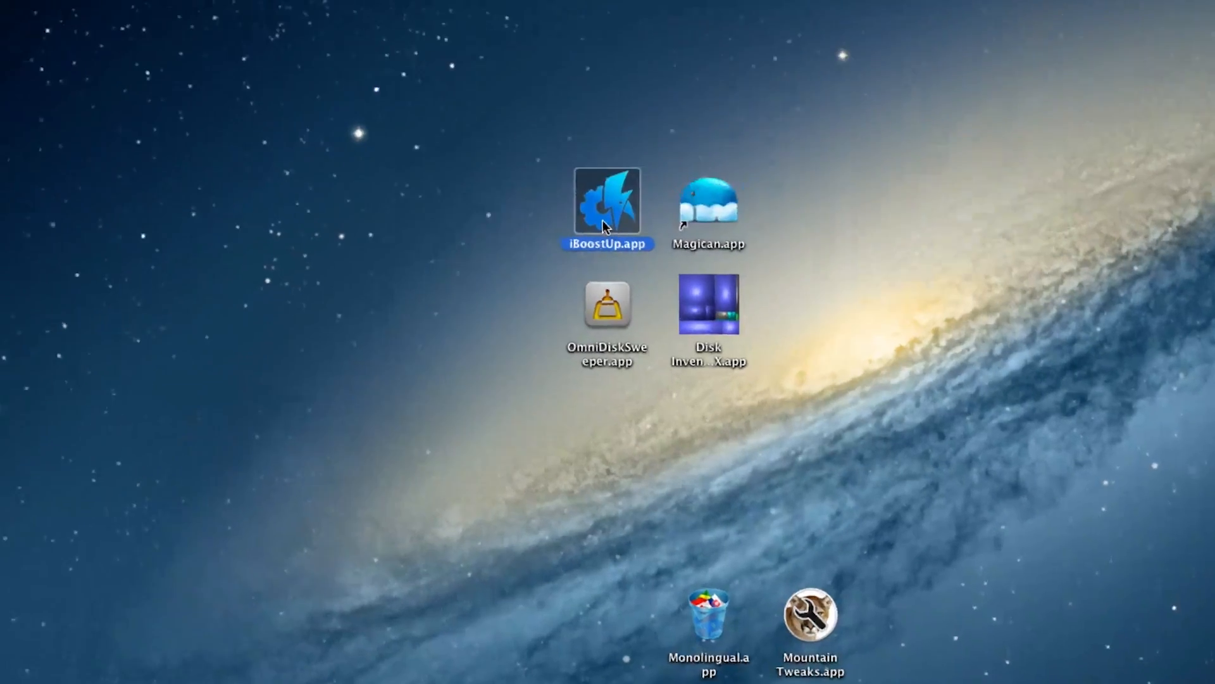
Step: Launch iBoostUp, run a Quick Clean scan finding 2.2 GB of junk and dismiss it without cleaning
double_click(607, 201)
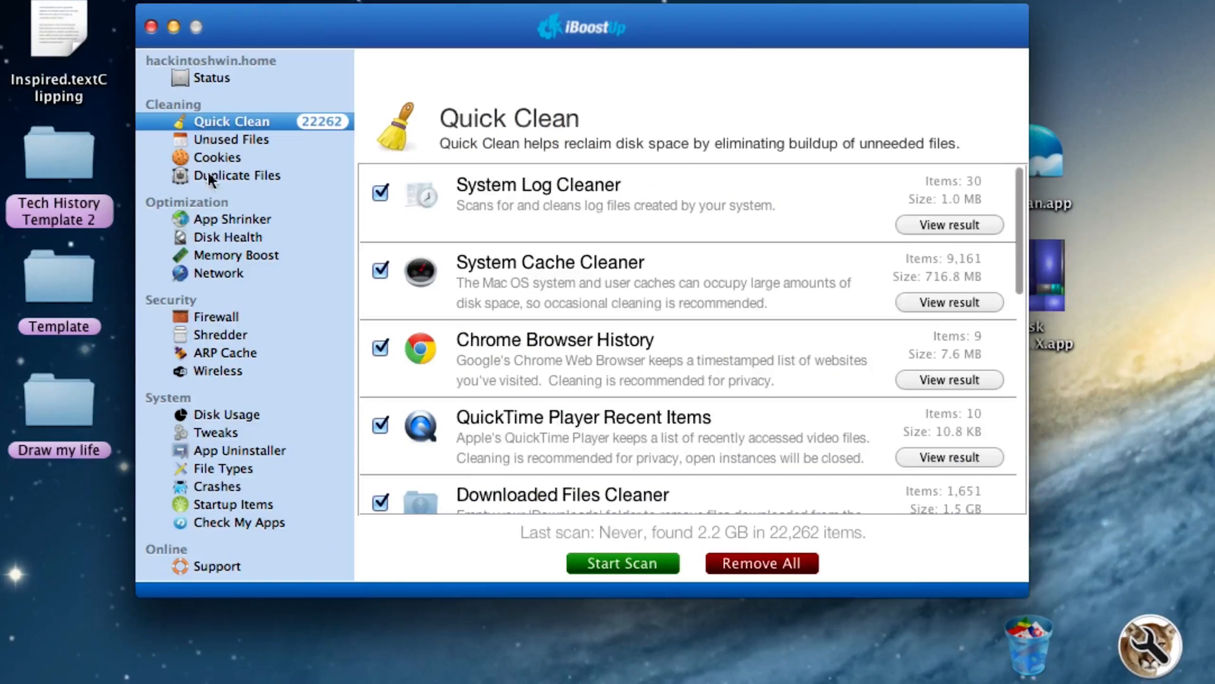
left_click(622, 562)
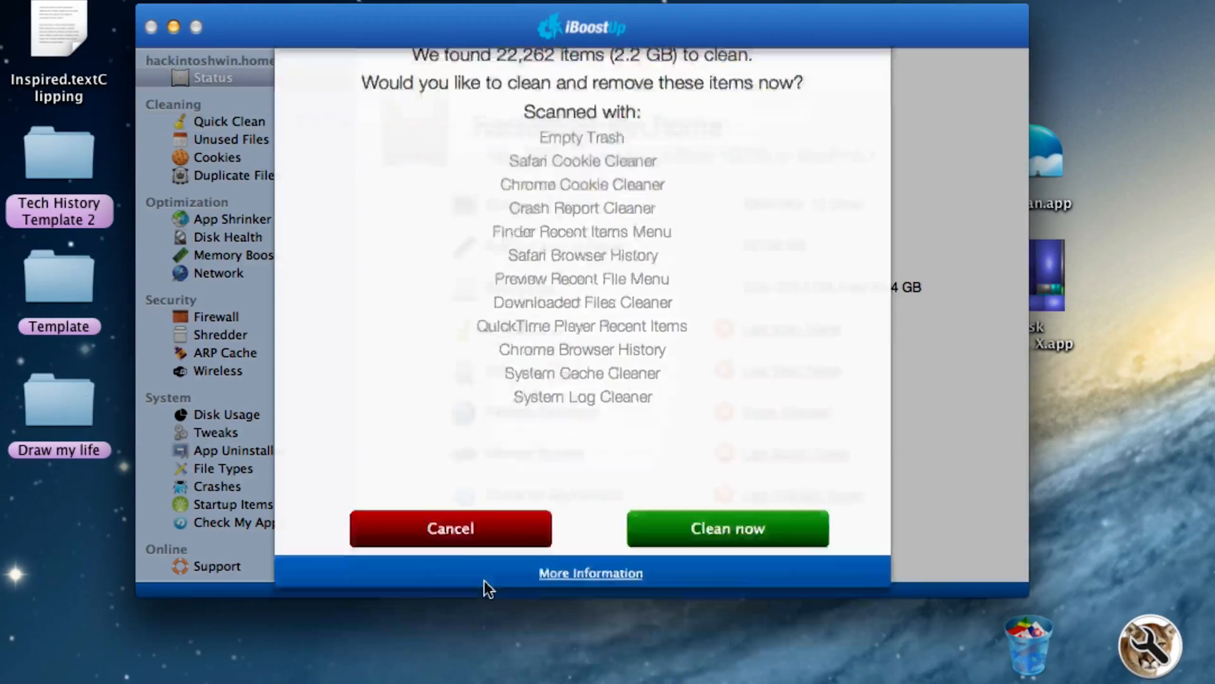
left_click(450, 527)
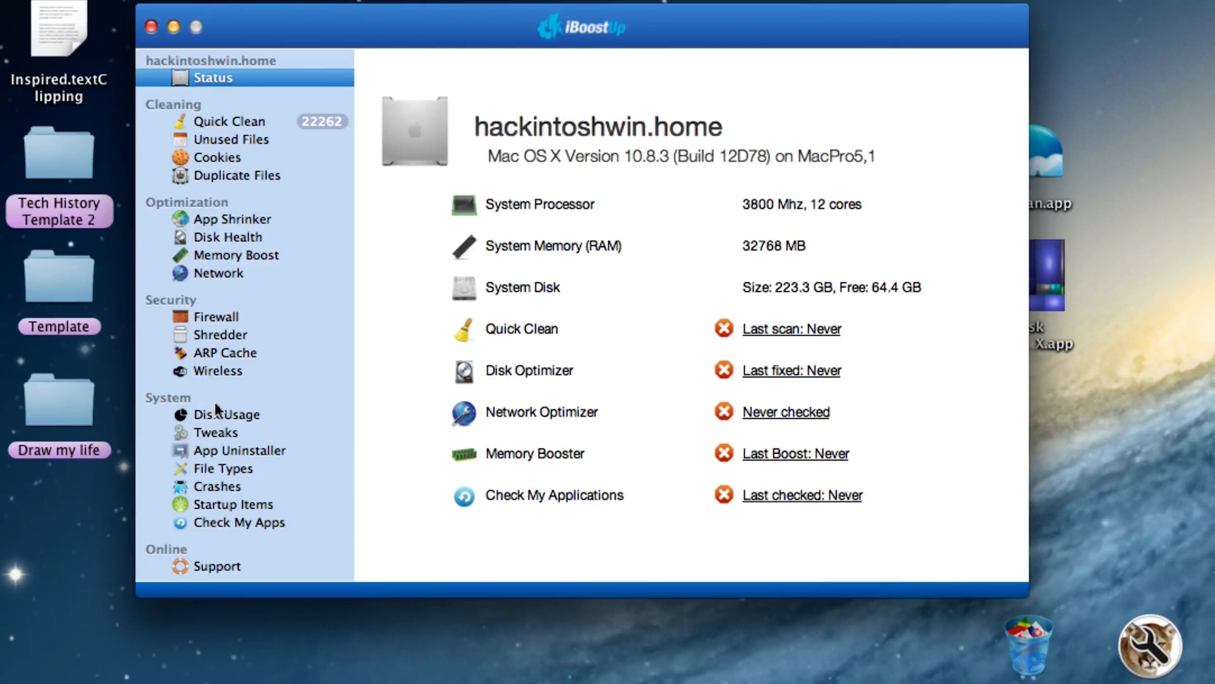
mouse_move(231, 434)
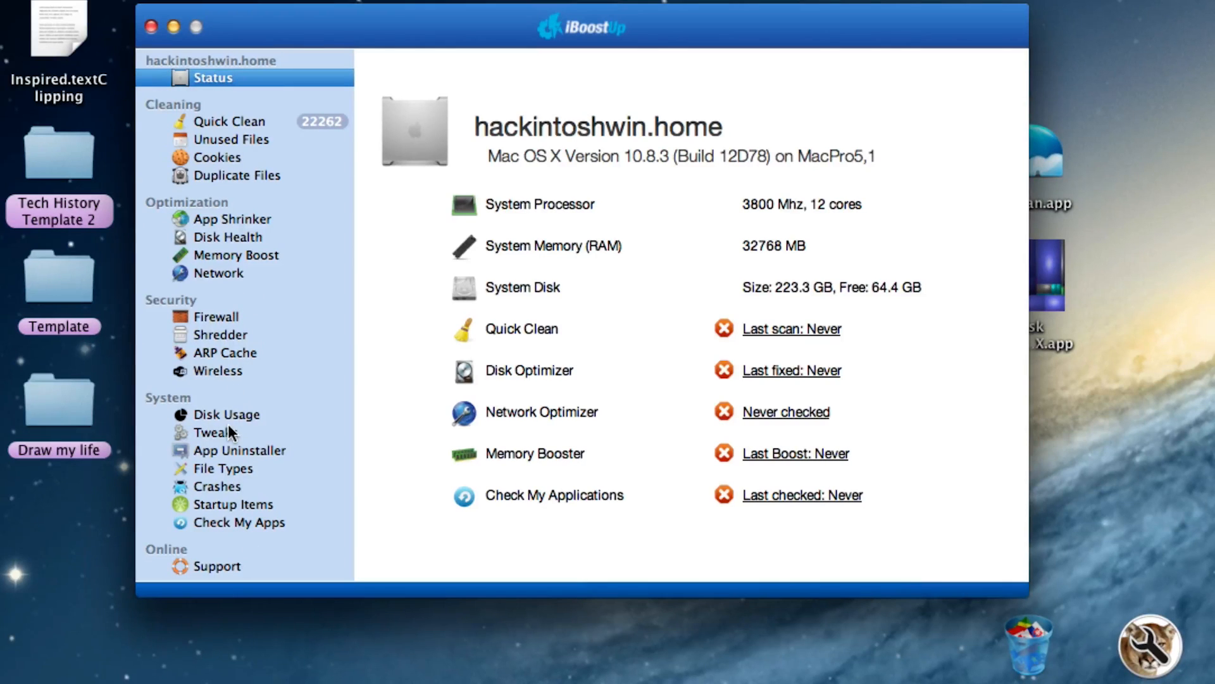
Step: Review Disk Usage for the home folder's contents, then quit iBoostUp
left_click(227, 414)
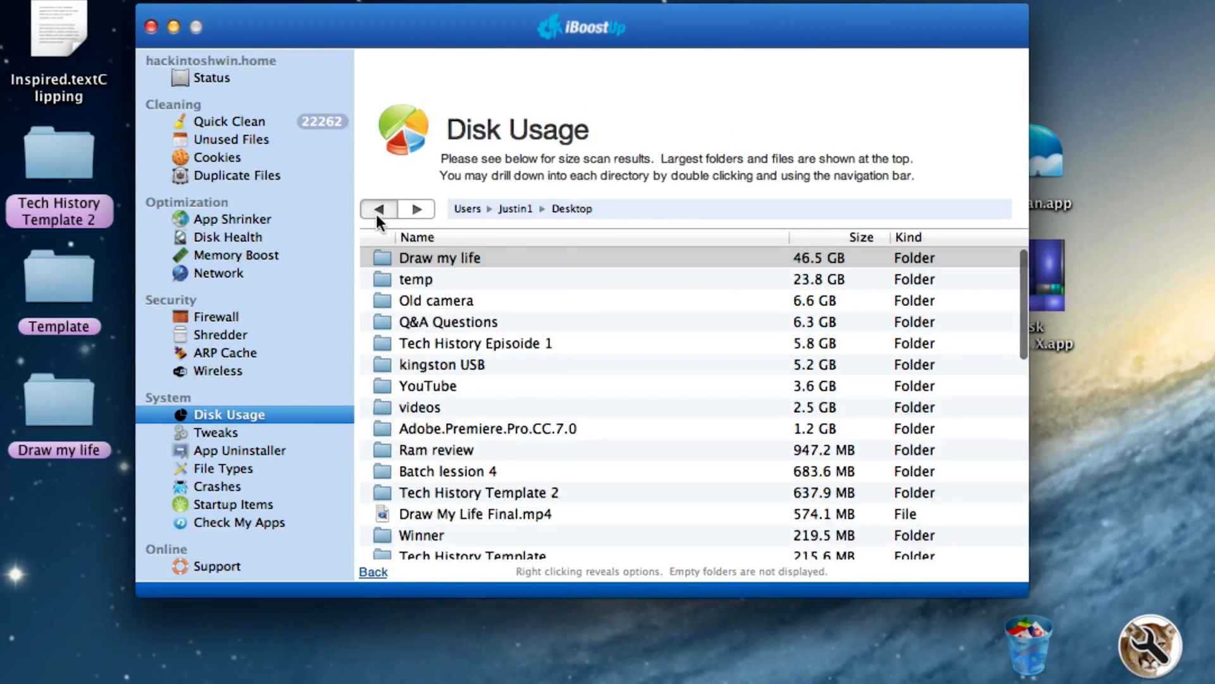
left_click(379, 209)
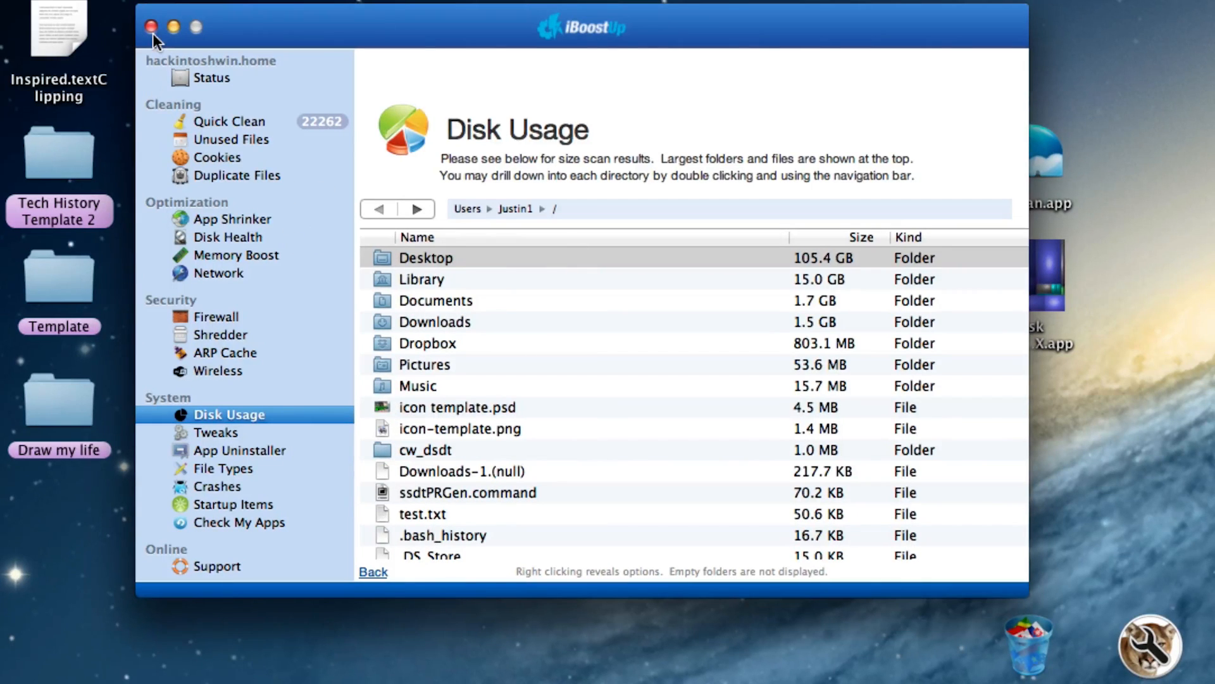
left_click(152, 27)
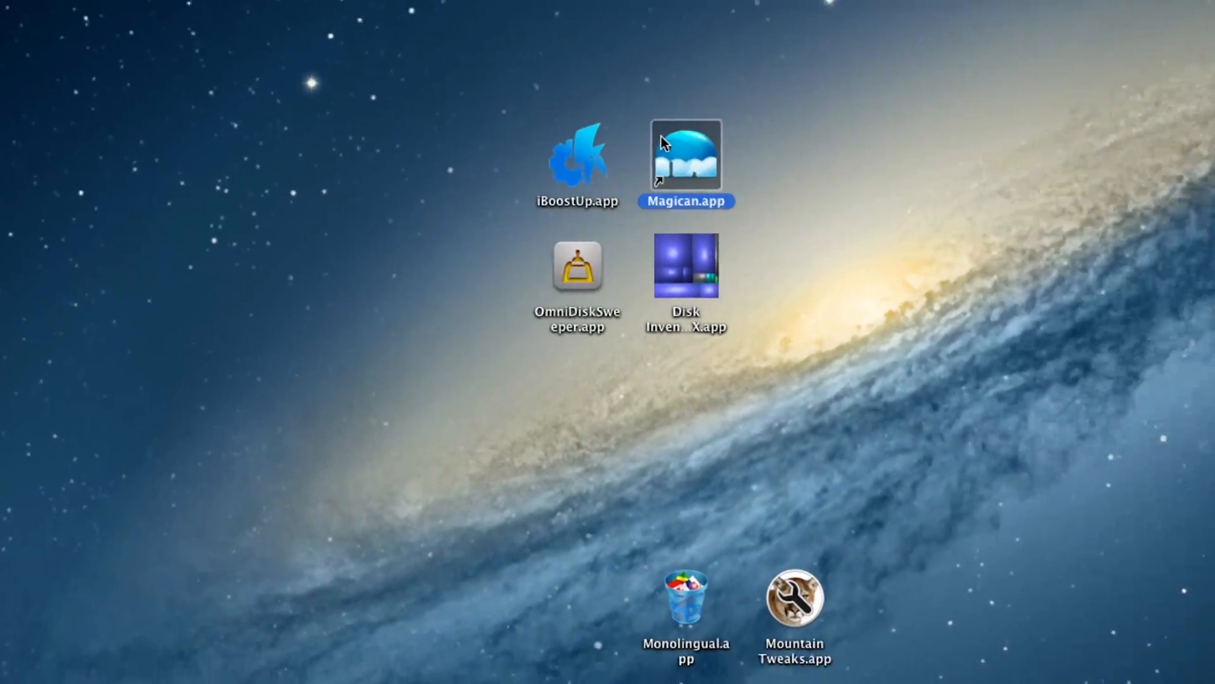
double_click(685, 153)
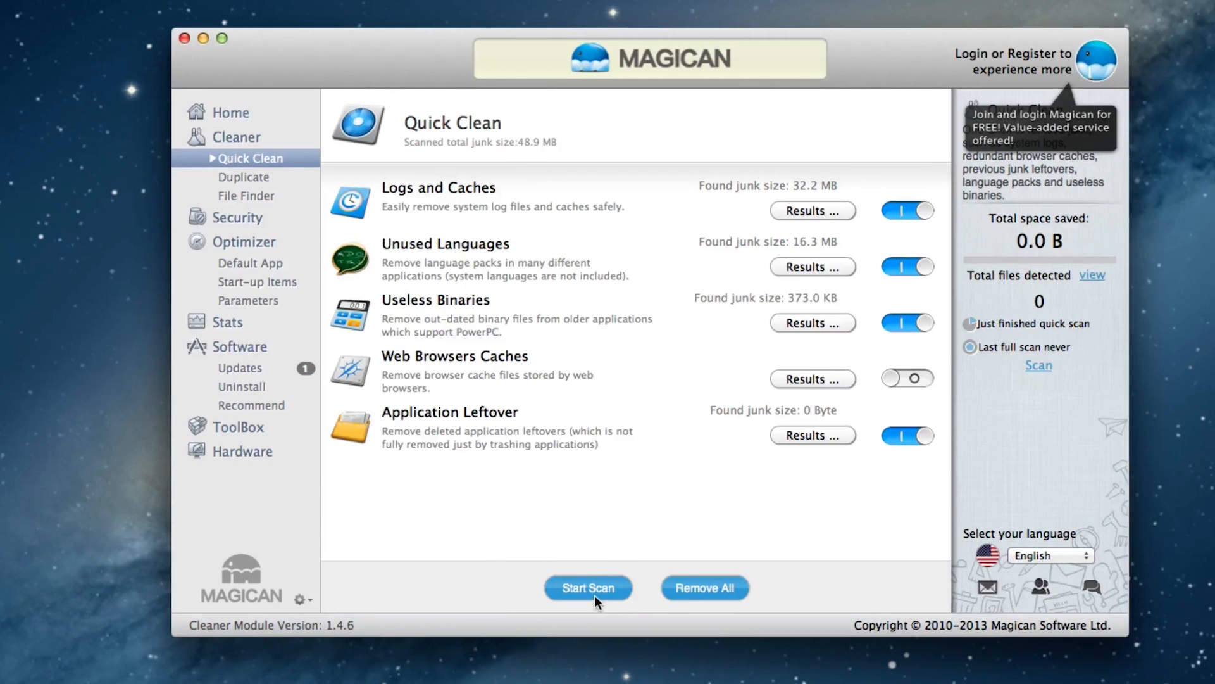
mouse_move(229, 320)
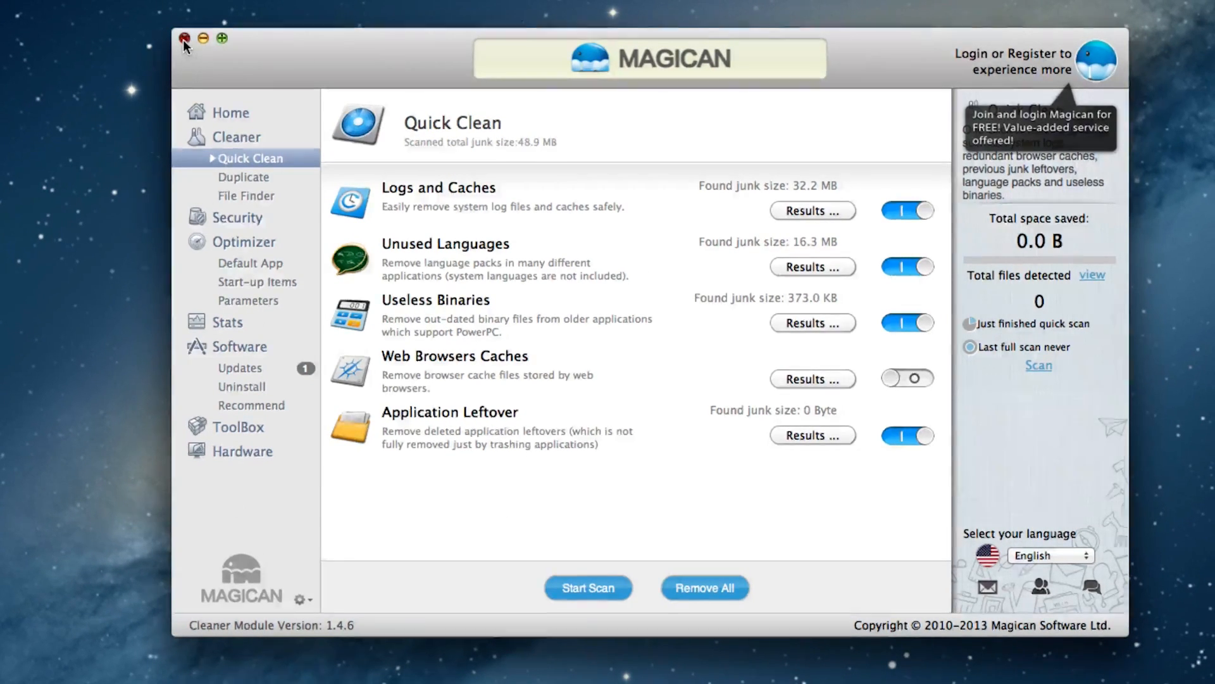
left_click(185, 38)
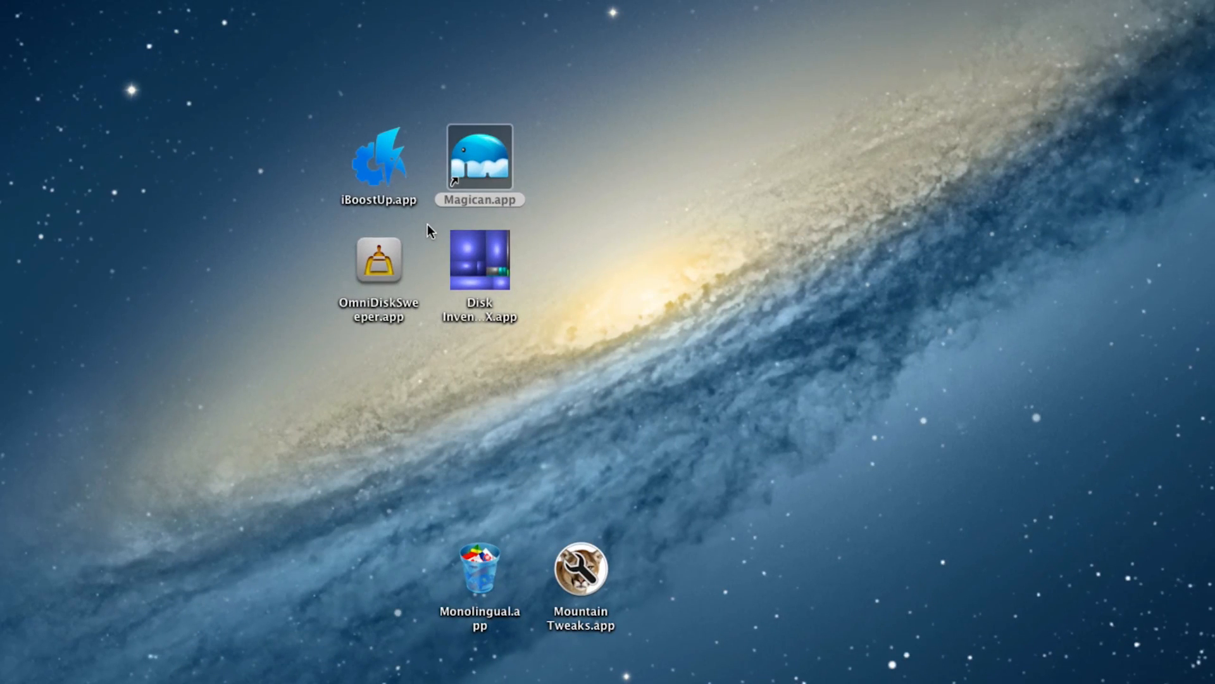
mouse_move(500, 266)
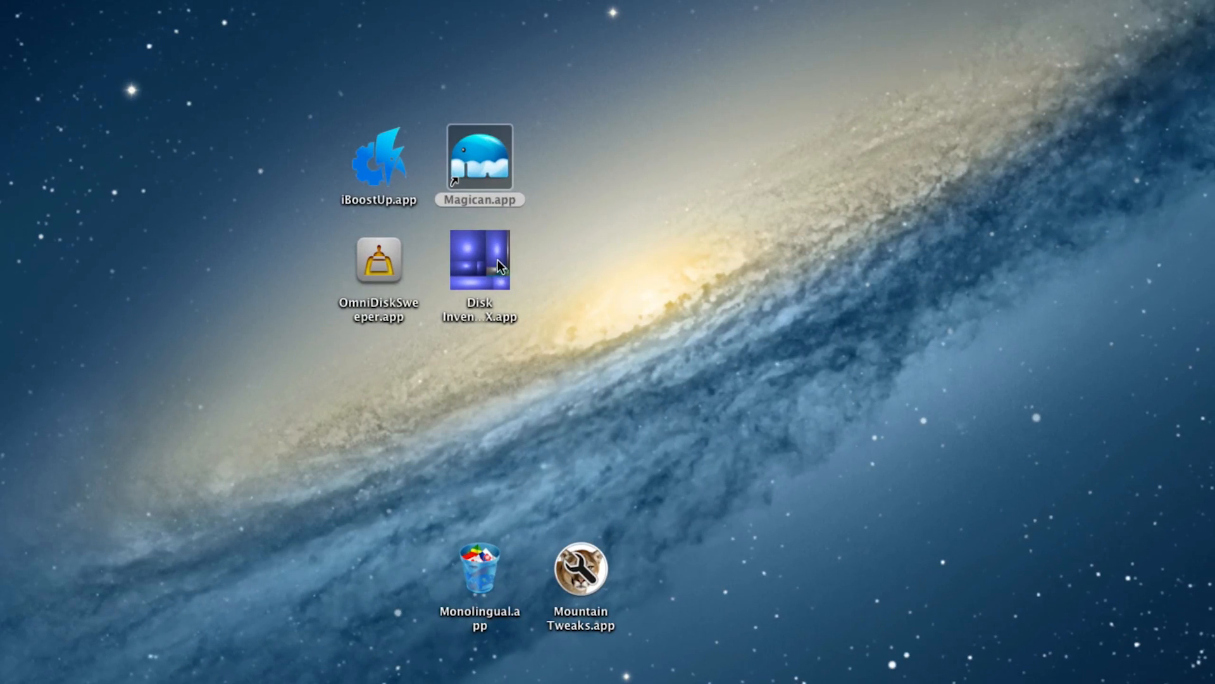
Step: Launch Disk Inventory X and browse the Draw my life/video folder's large video files in the treemap
left_click(478, 260)
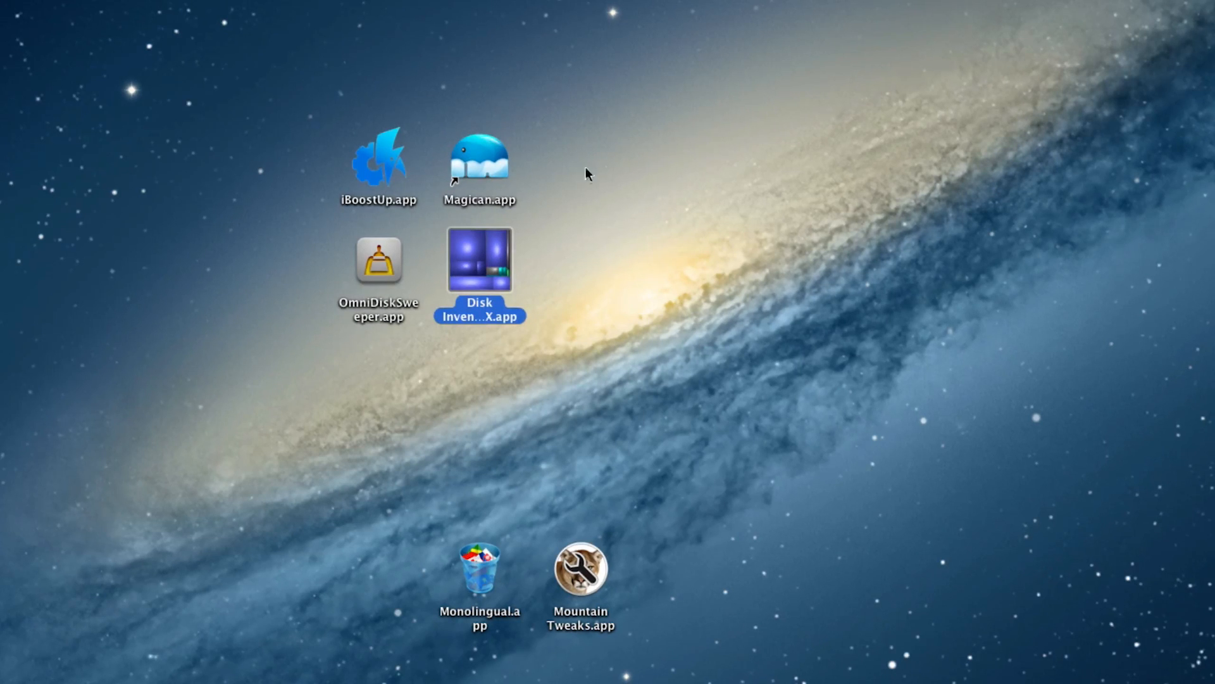
double_click(478, 259)
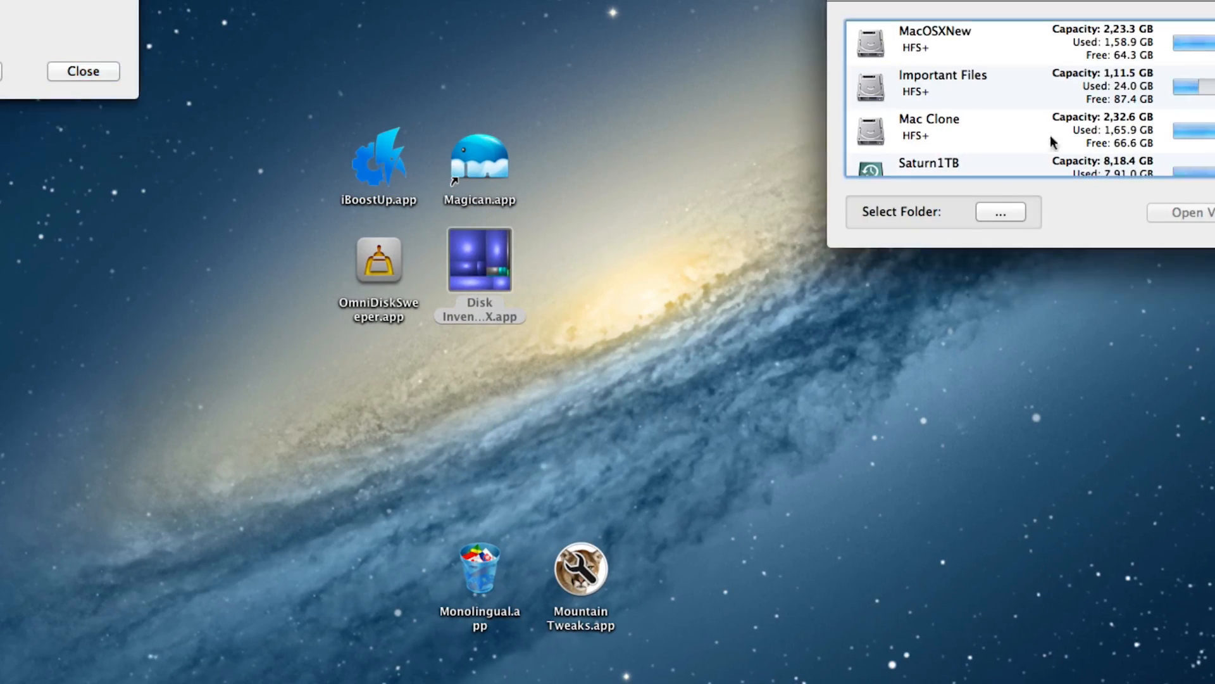
left_click(934, 42)
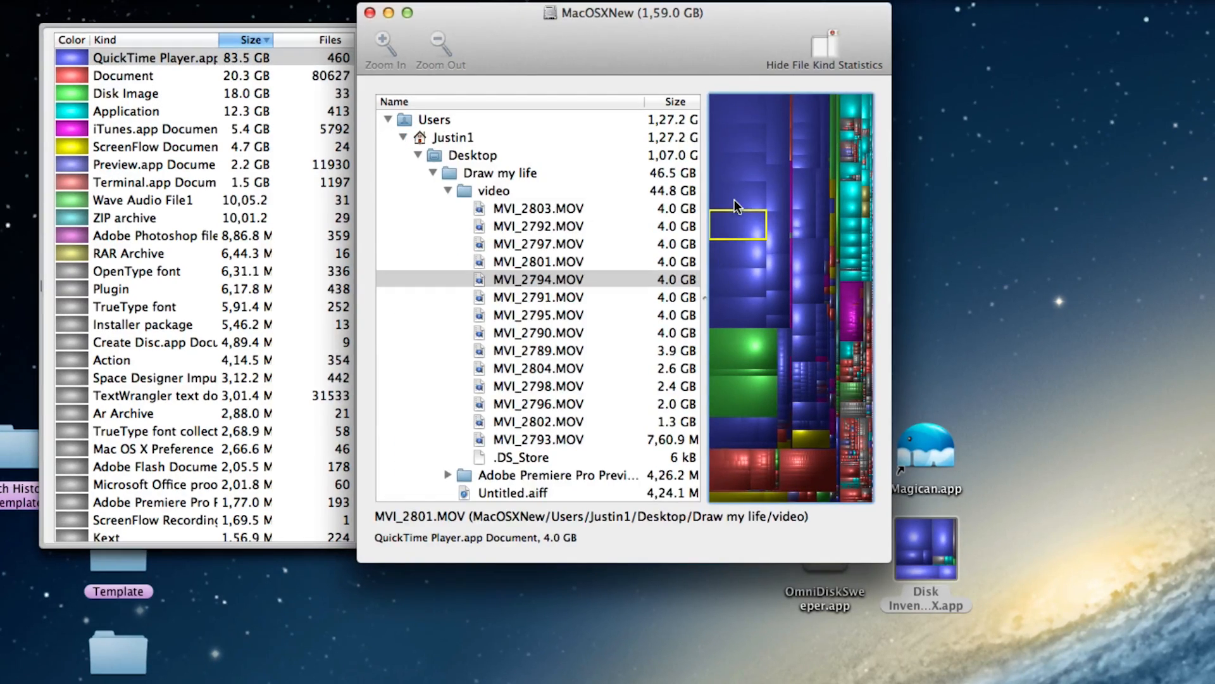
right_click(738, 226)
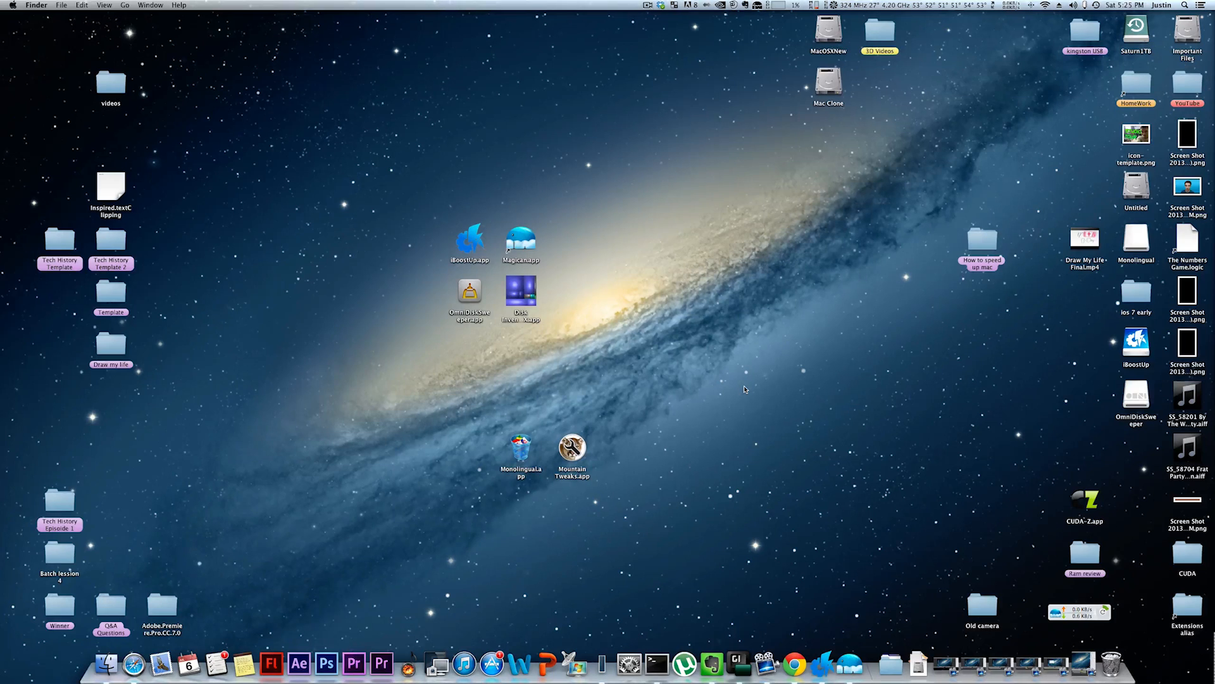
mouse_move(600, 665)
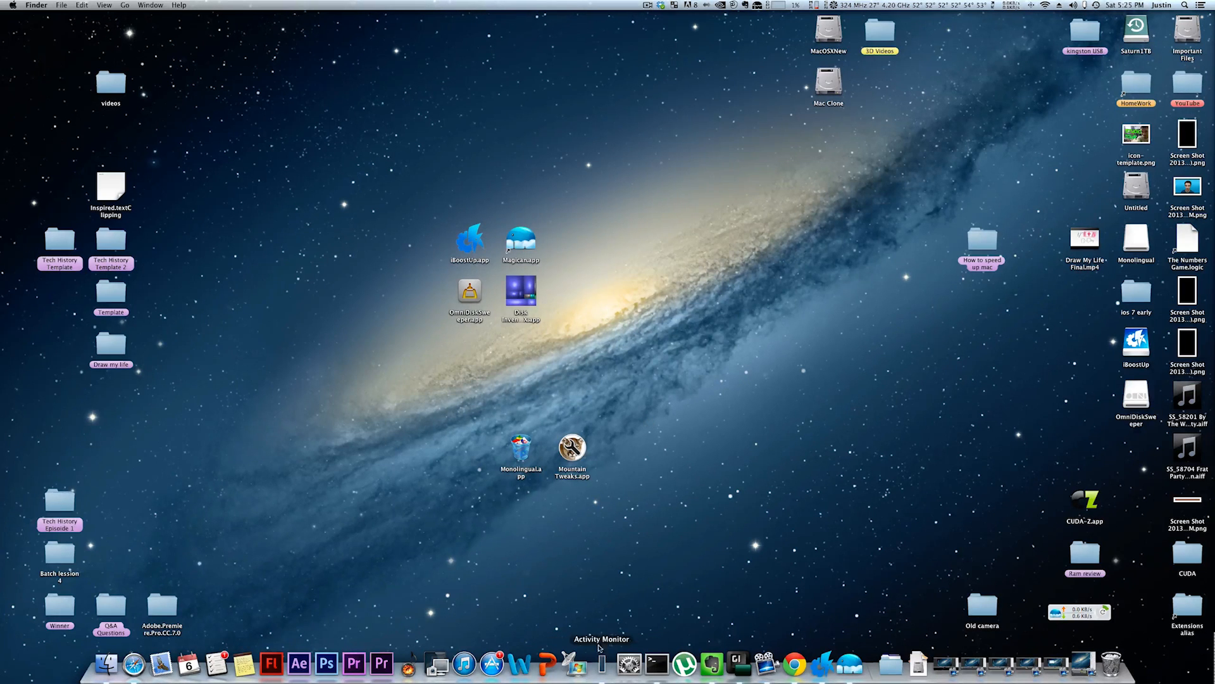
Step: Show the main Activity Monitor window from its Dock icon's Monitors menu
right_click(601, 665)
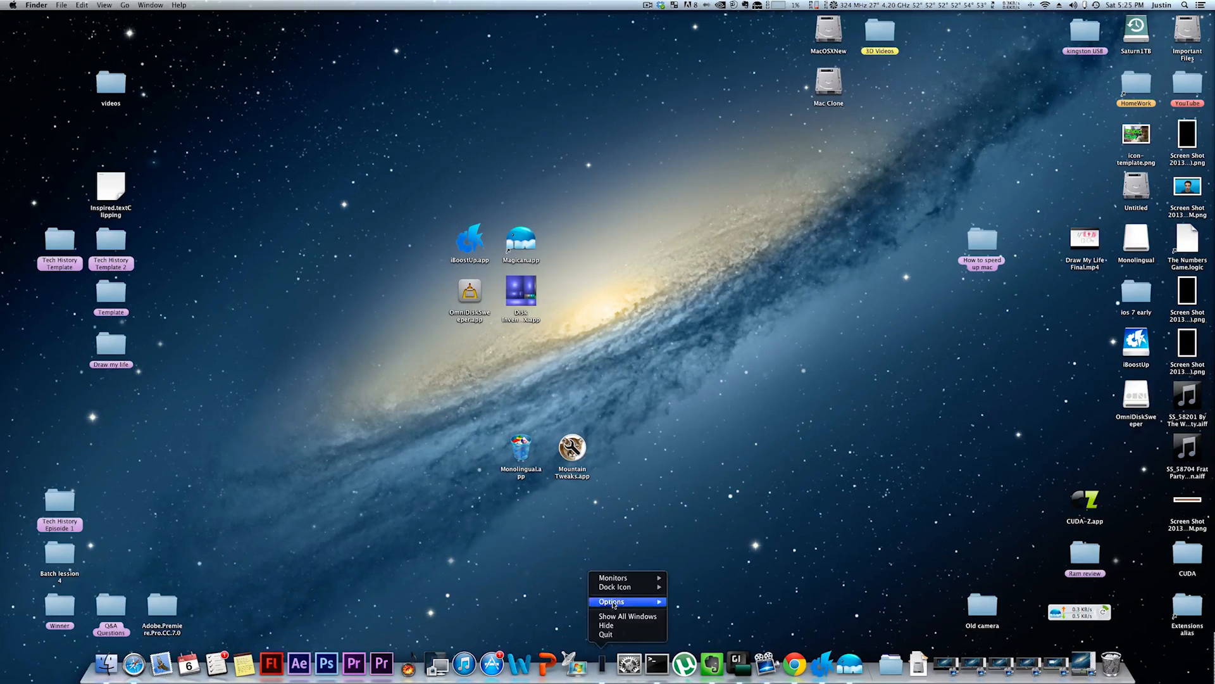
mouse_move(612, 577)
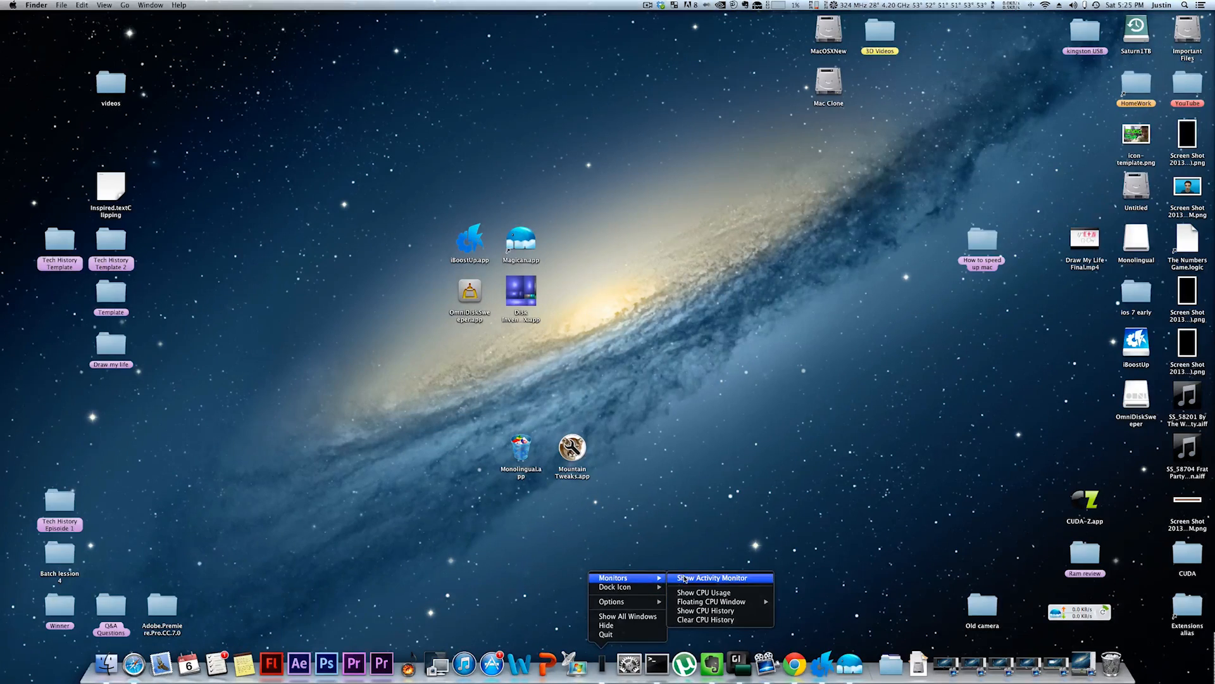
left_click(710, 577)
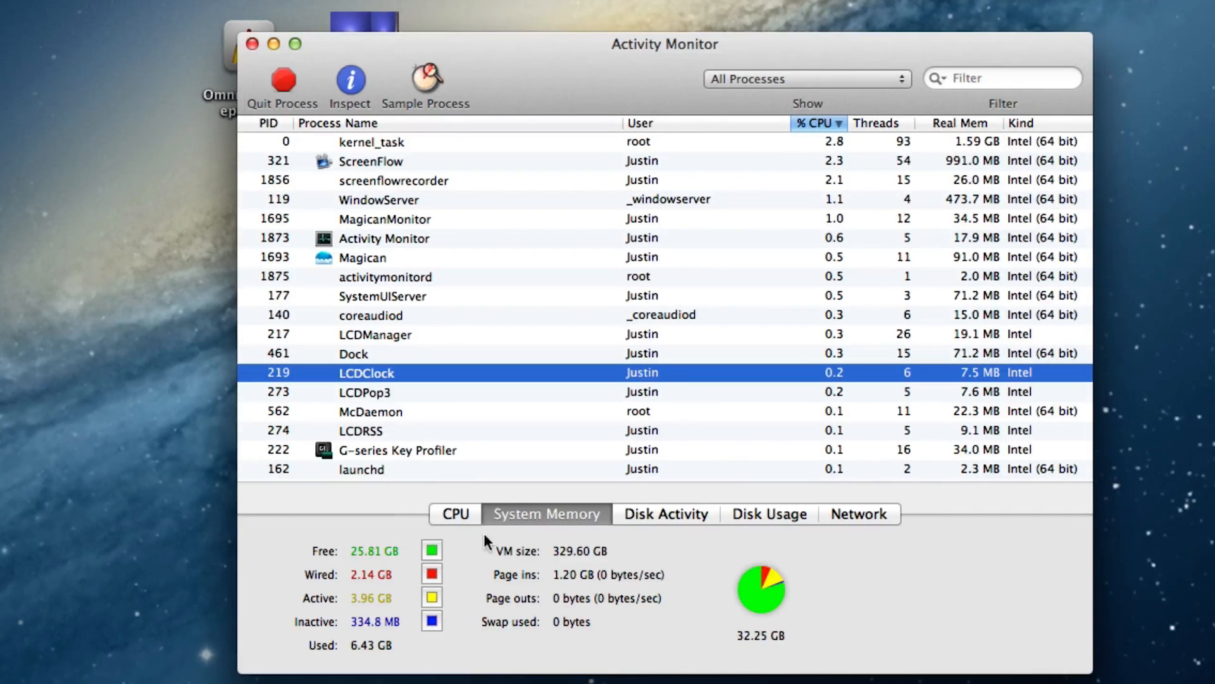
Step: Review System Memory, Disk Activity and used/free space on MacOSXNew
left_click(665, 513)
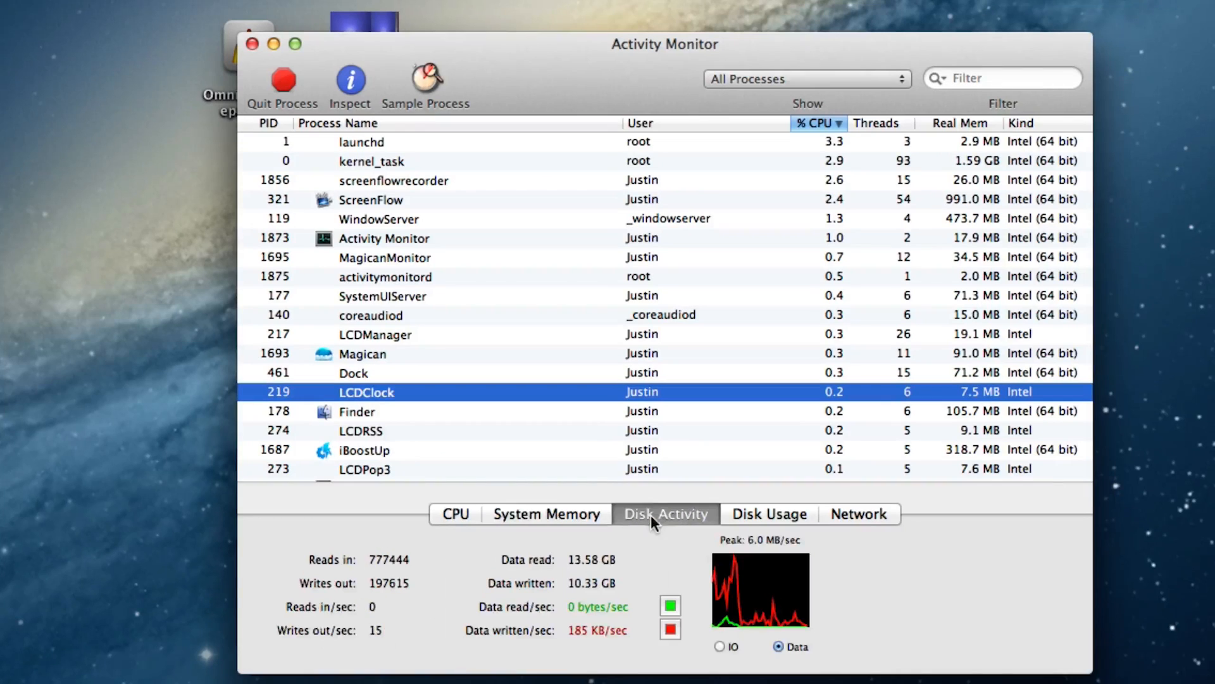
left_click(769, 513)
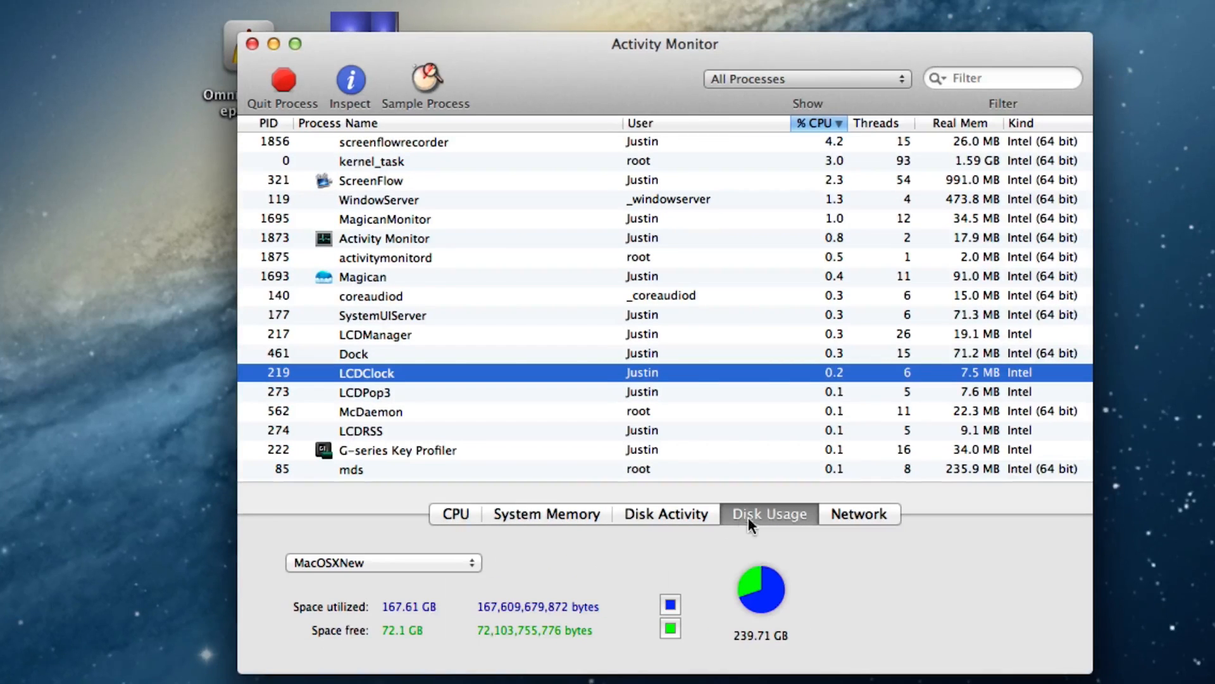
left_click(858, 512)
type("disk u")
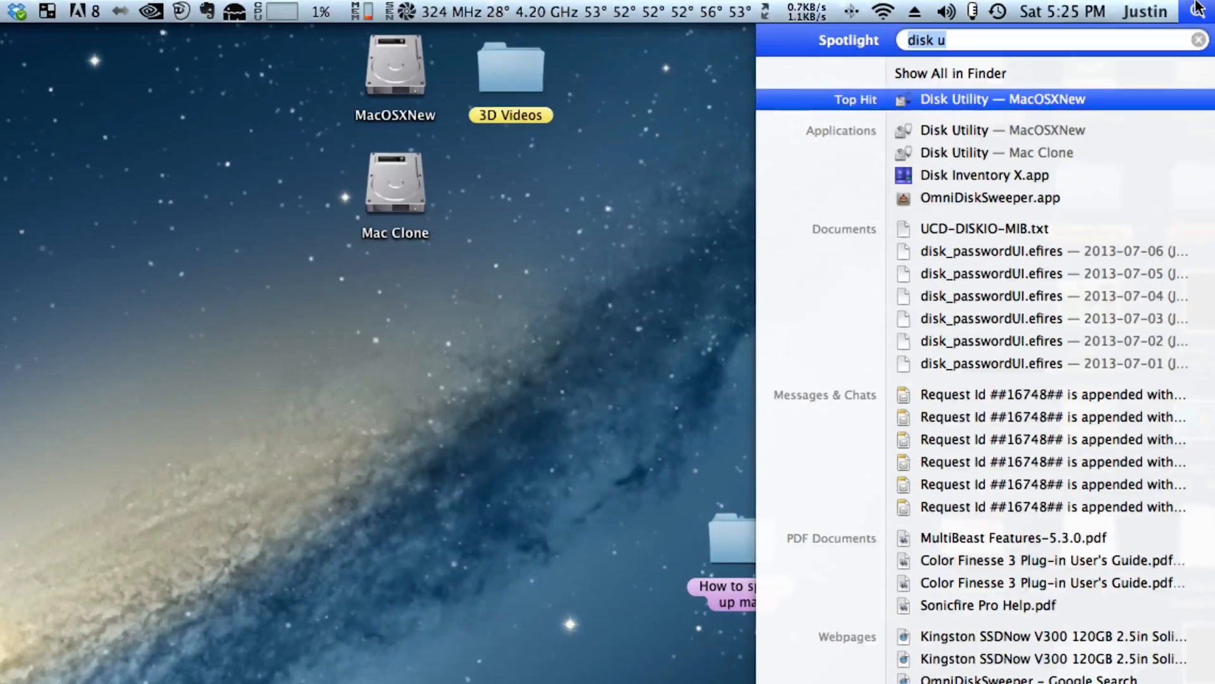
Step: Launch Disk Utility from the Spotlight results and select the MacOSXNew volume
left_click(1002, 99)
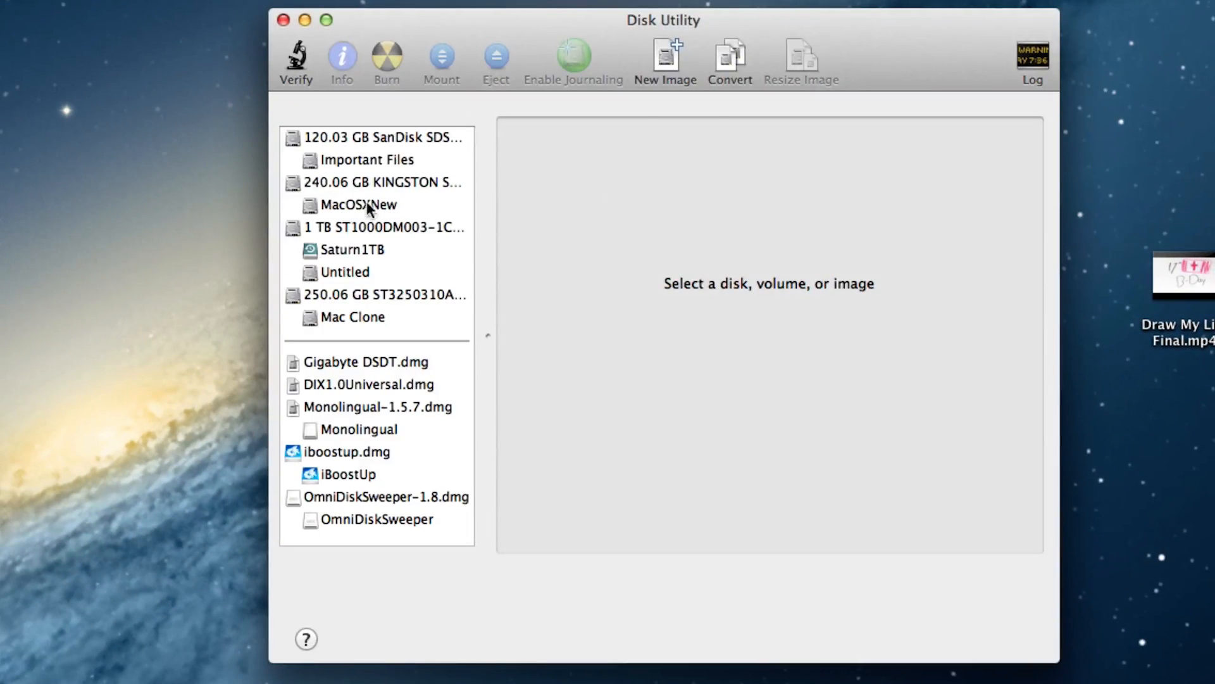
left_click(357, 205)
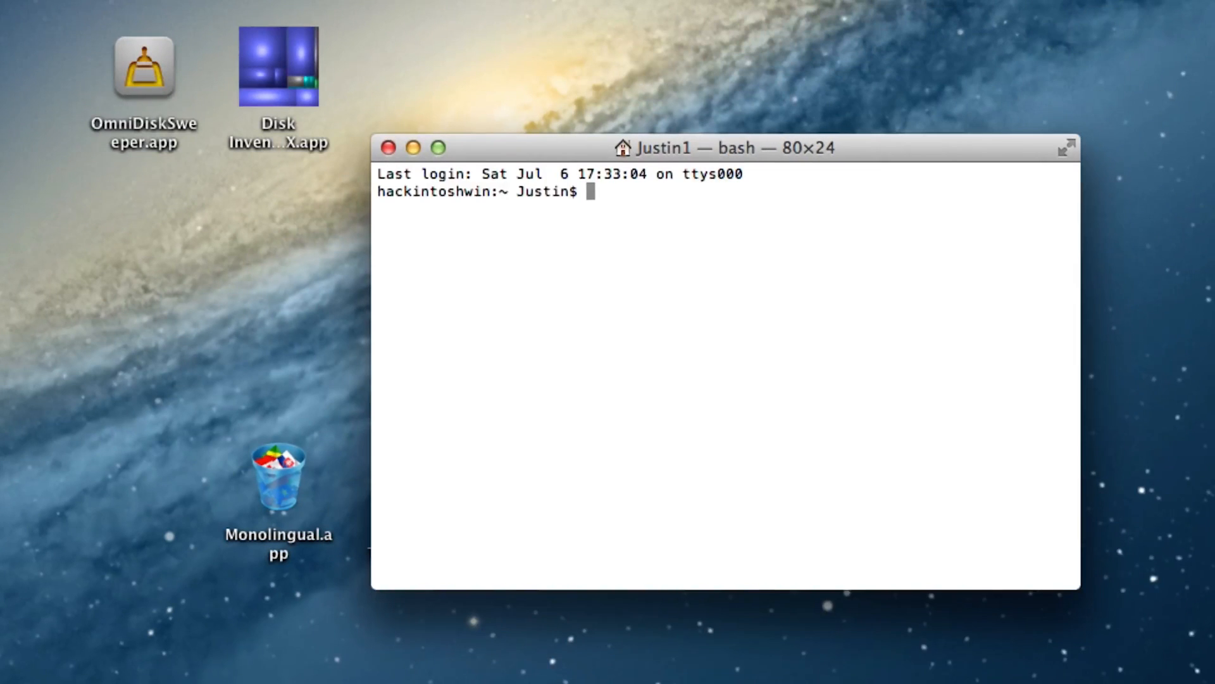
Step: Run 'defaults write com.apple.dashboard mcx-disabled -boolean YES' then 'killall Dock' to disable Dashboard
type("defaults write com.apple.dashboard mcx-disabled -boolean YES")
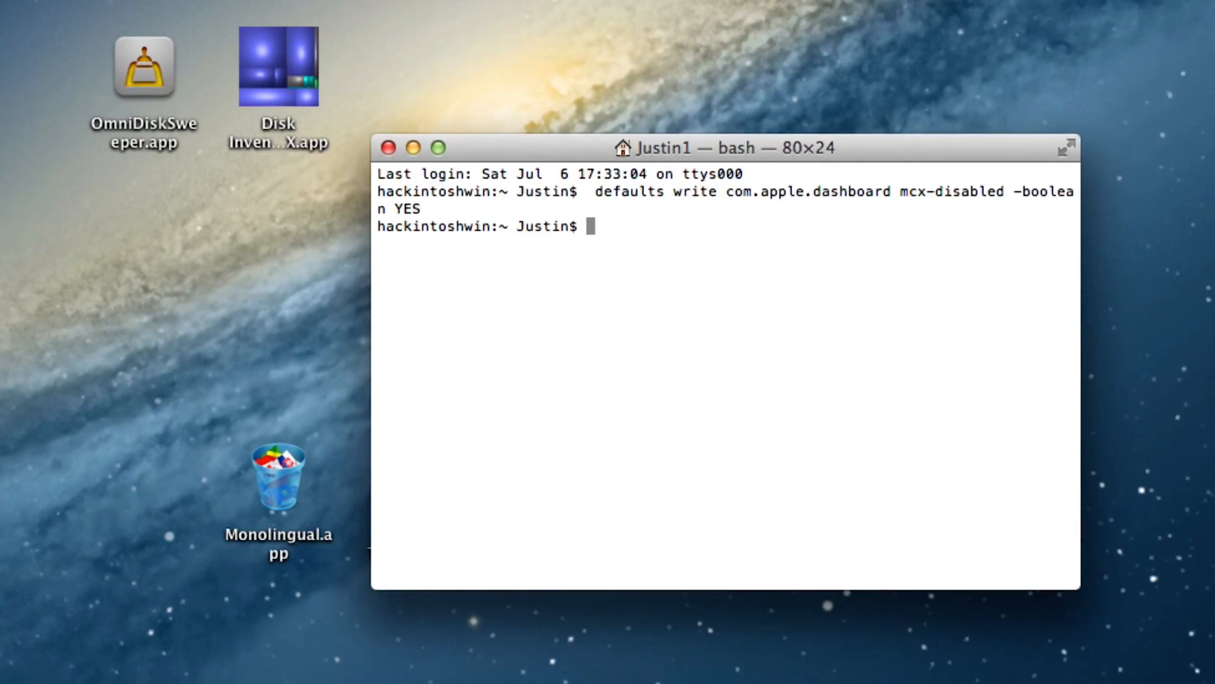
type("killall")
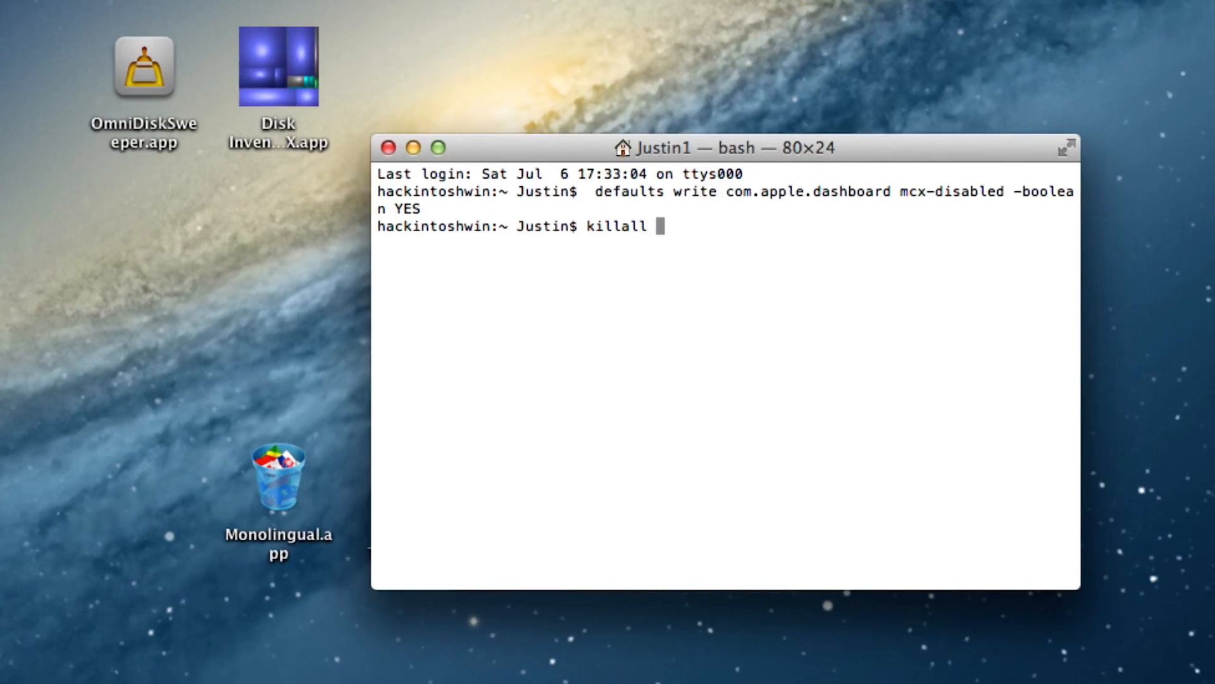
type("Dock")
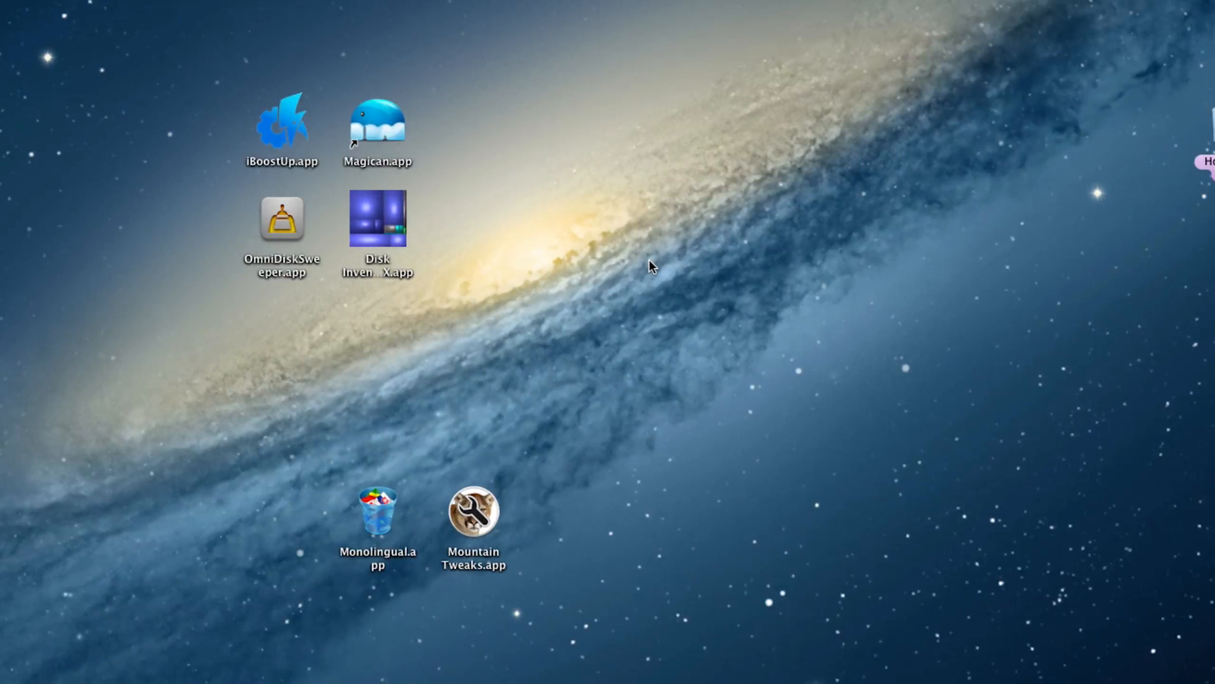
mouse_move(721, 247)
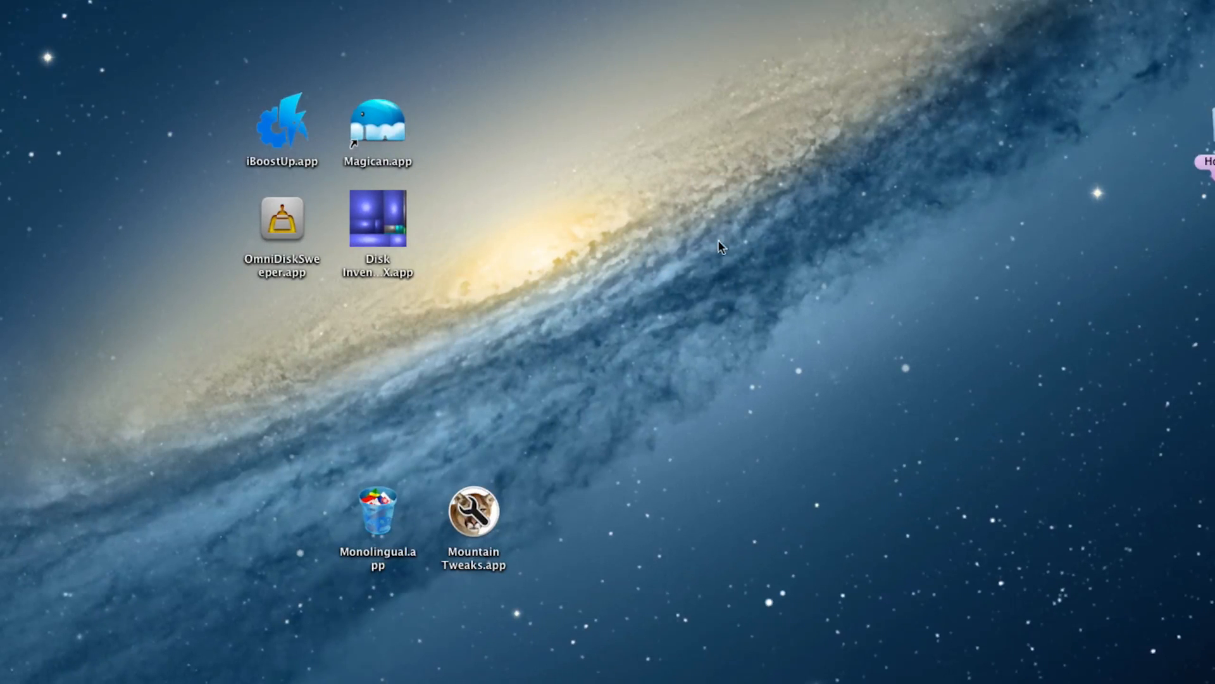
Step: In the desktop's View Options, turn off Show icon preview and close the panel
right_click(719, 247)
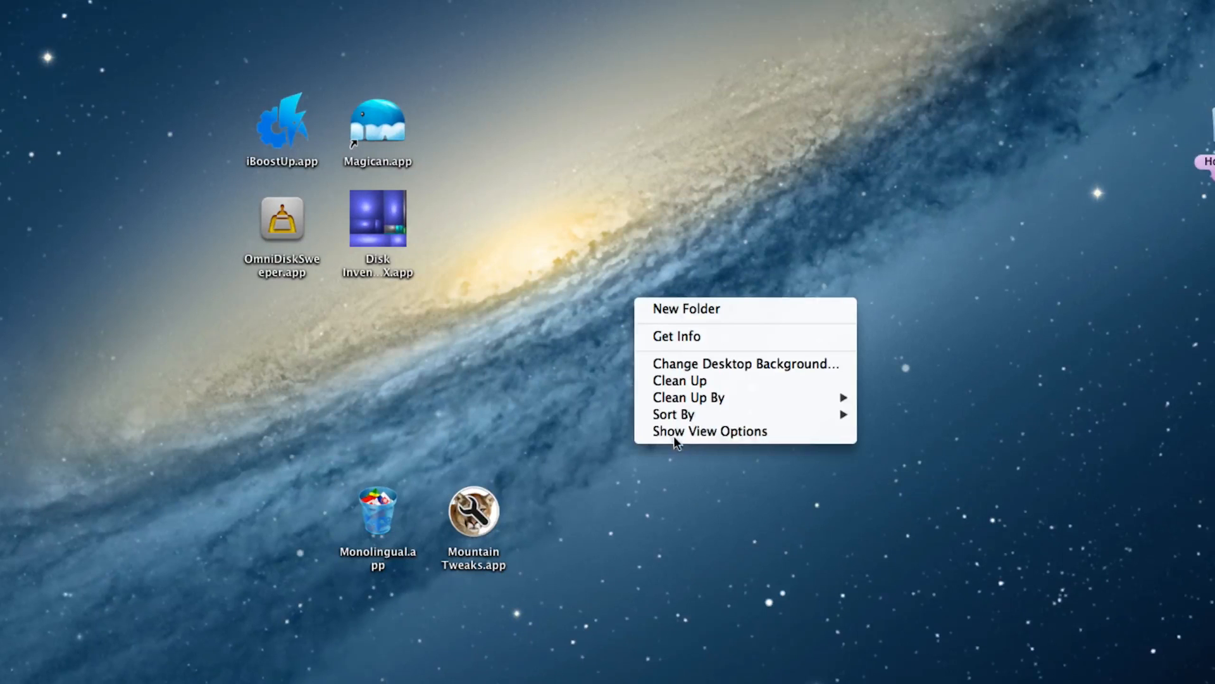
left_click(709, 430)
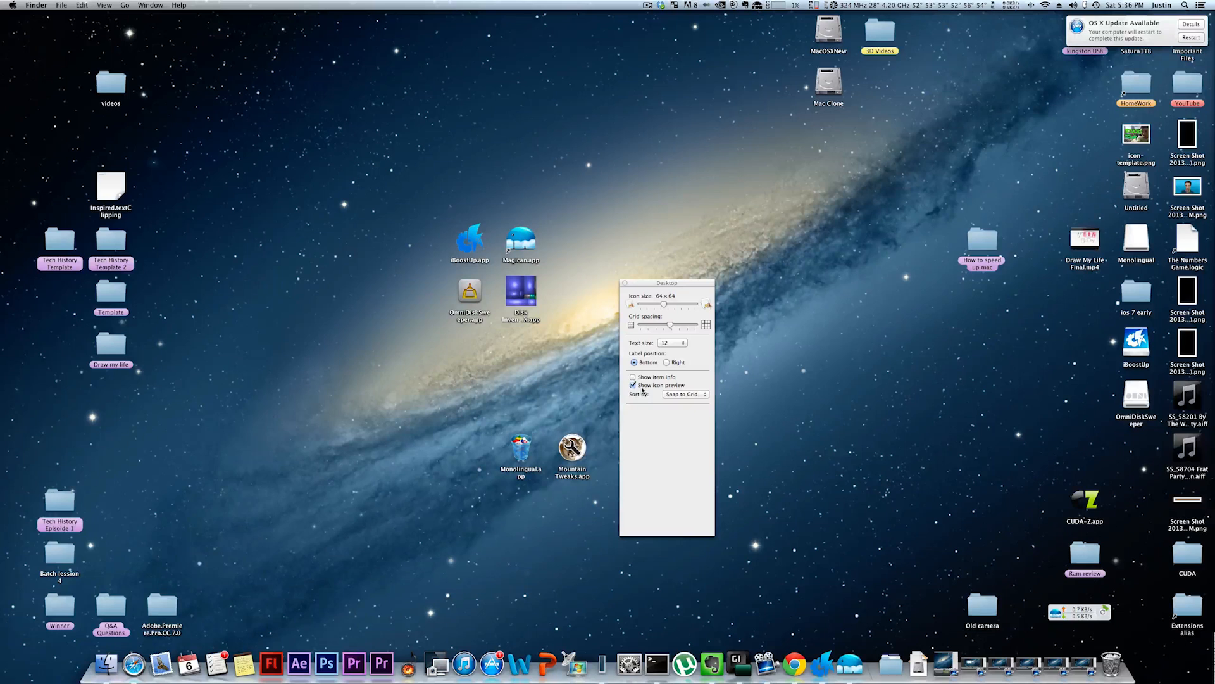
left_click(633, 385)
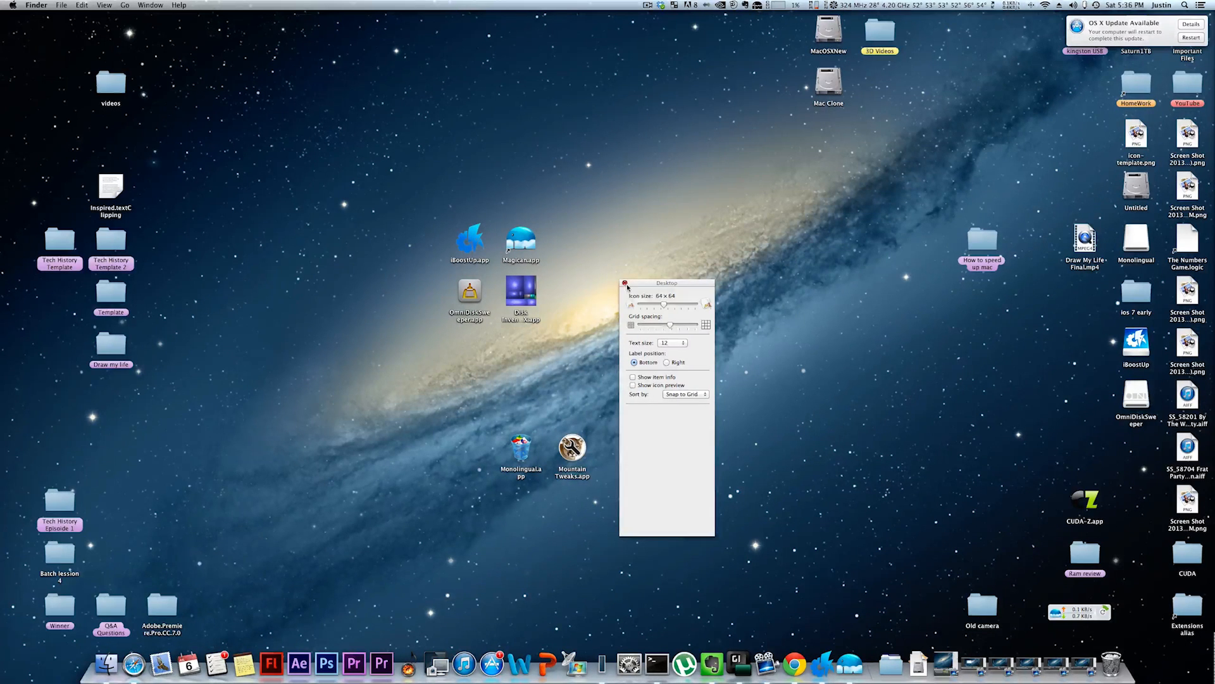
left_click(625, 282)
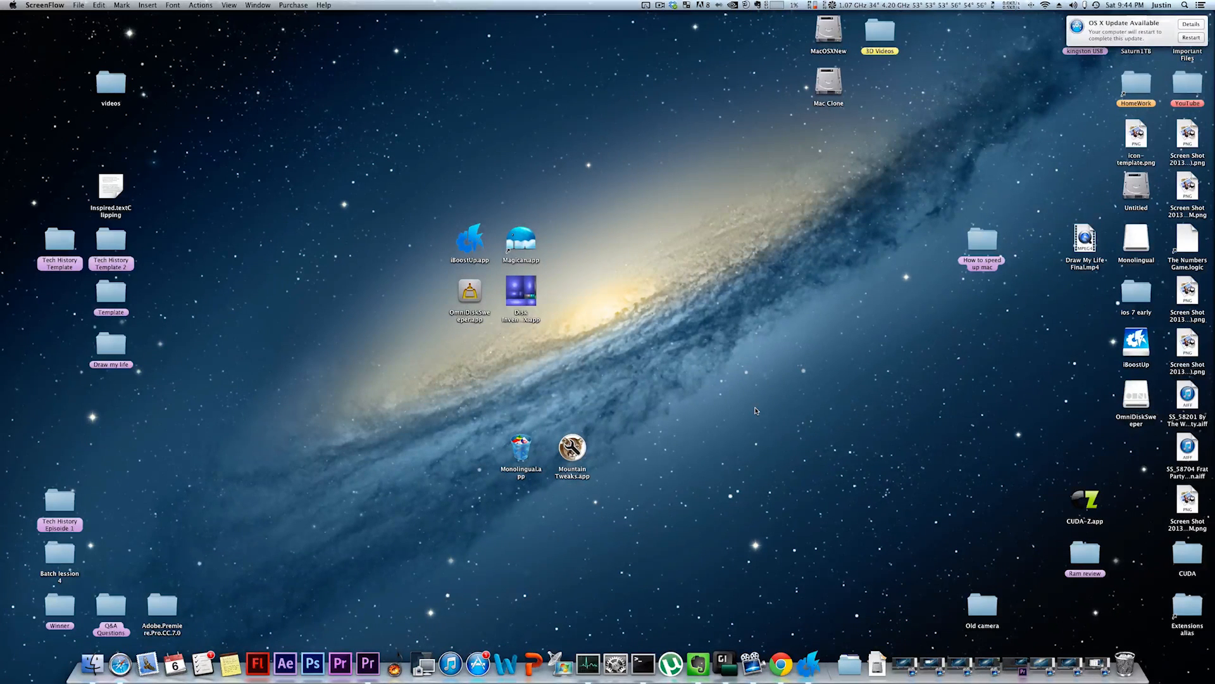
Step: Reach the Dock preferences pane from the Dock divider's quick menu
right_click(848, 665)
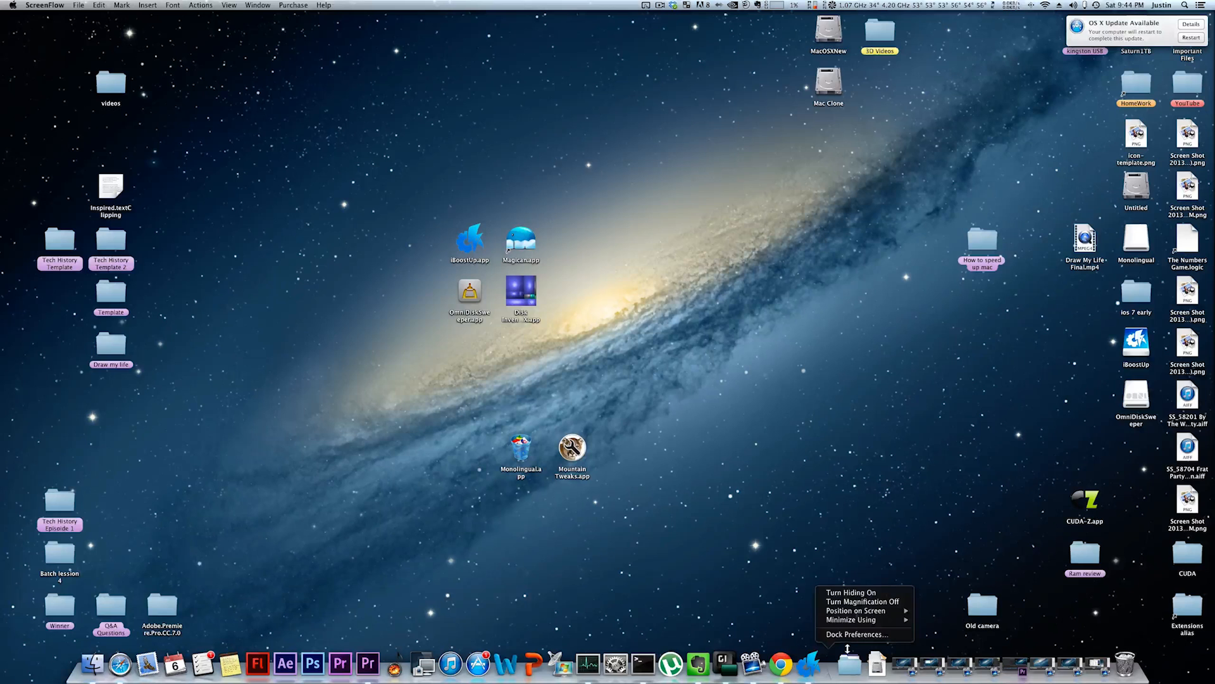
left_click(855, 634)
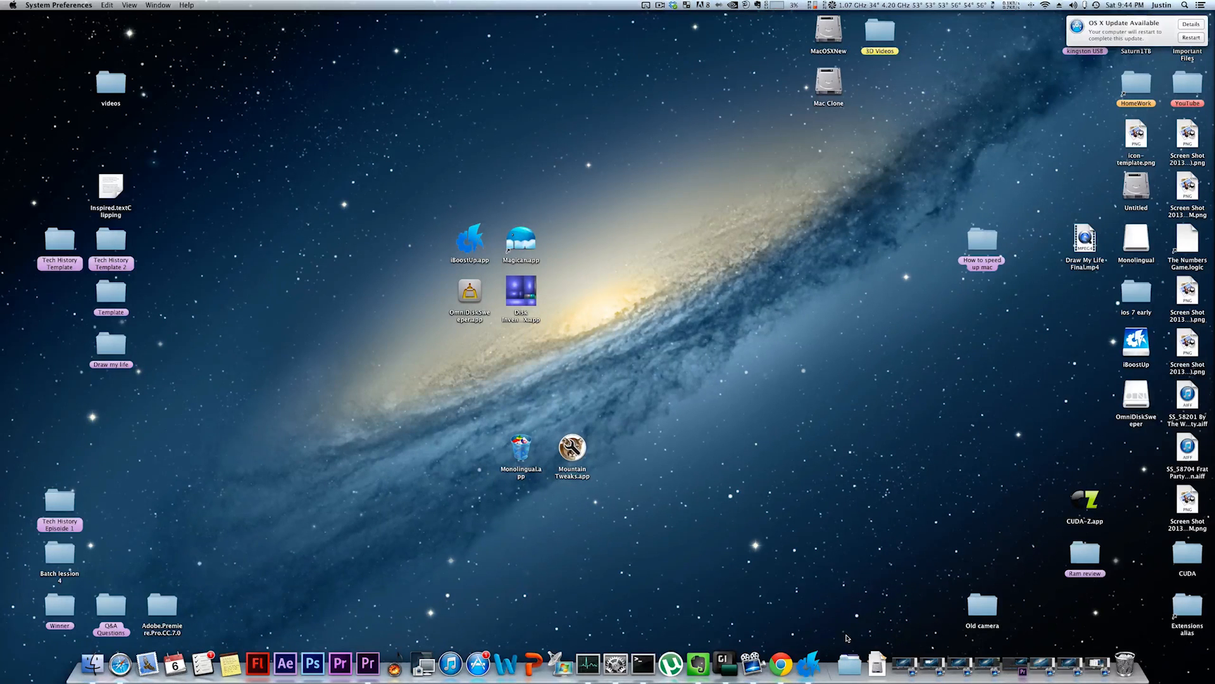
Step: Set Minimize windows using to Scale effect, turn off Animate opening applications and close
left_click(766, 320)
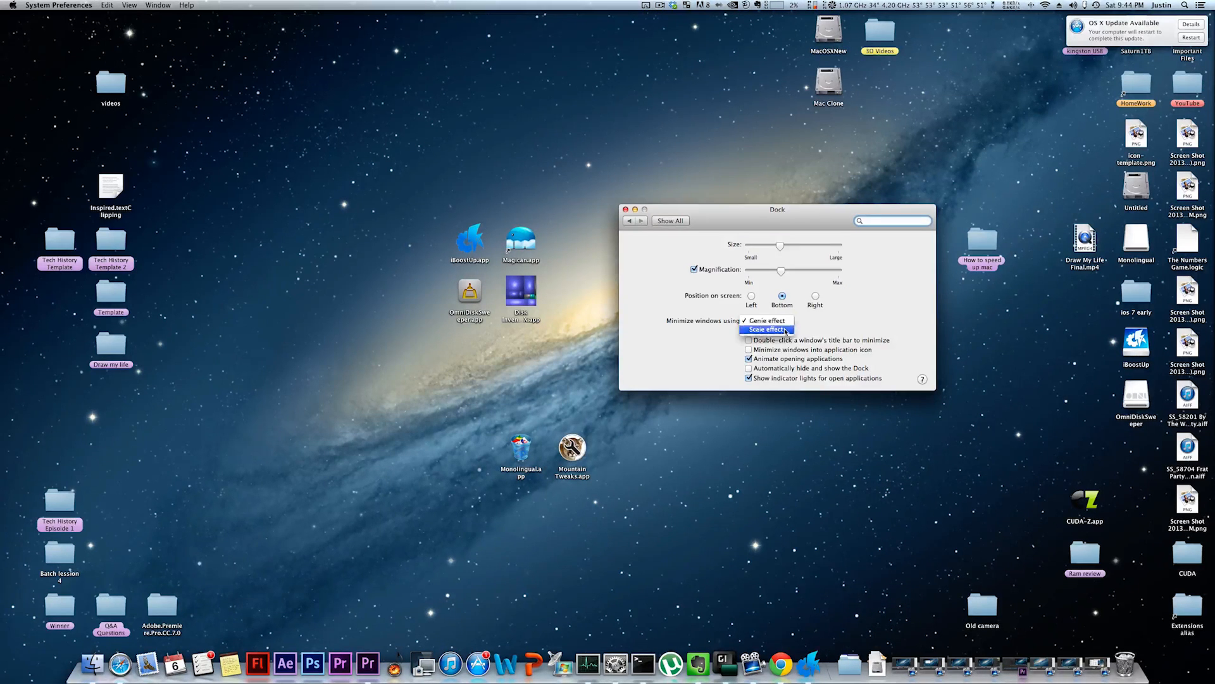
left_click(766, 329)
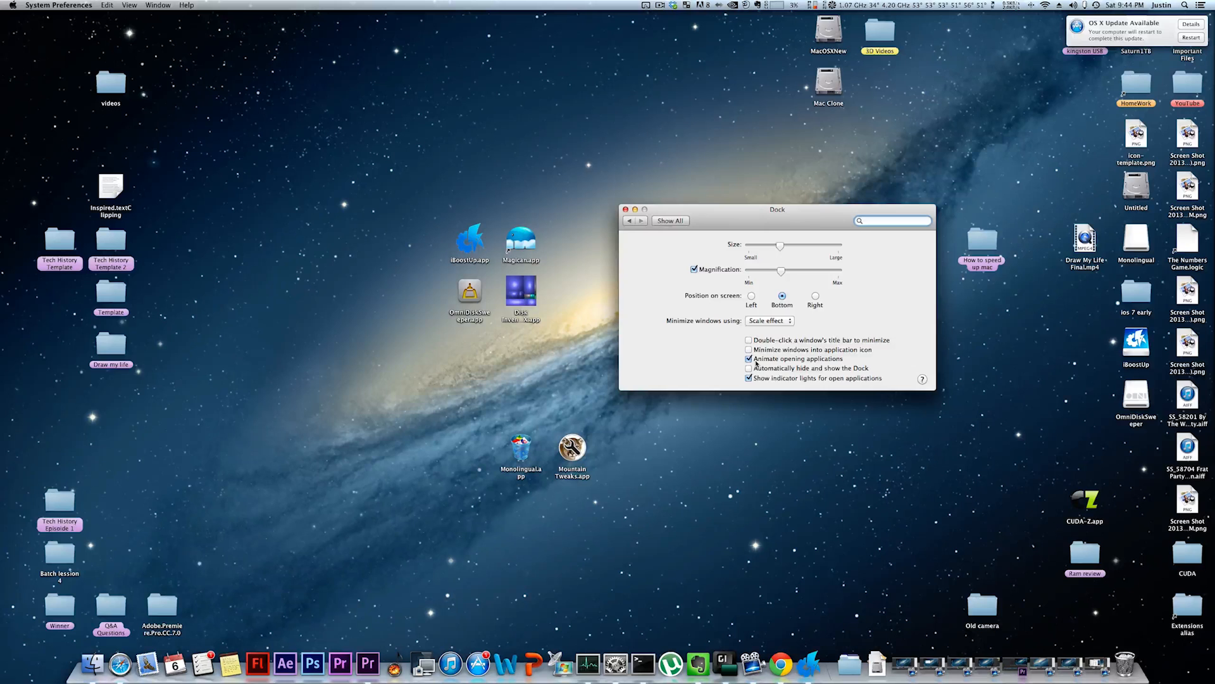
left_click(748, 358)
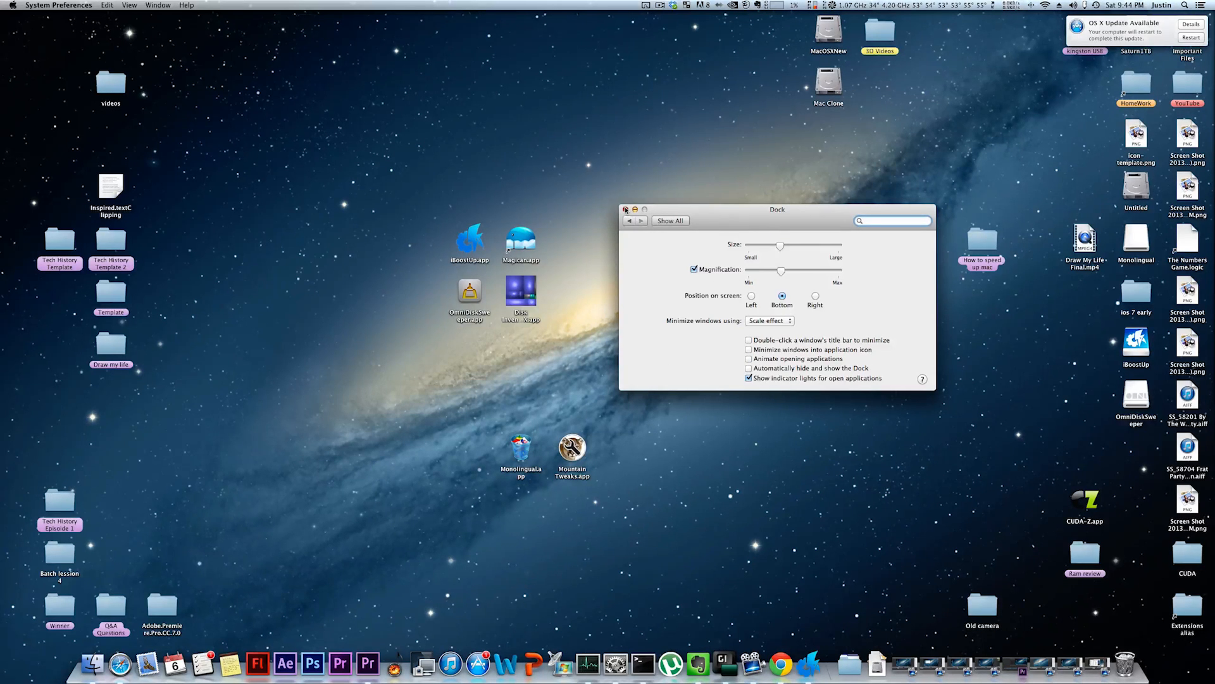
left_click(625, 209)
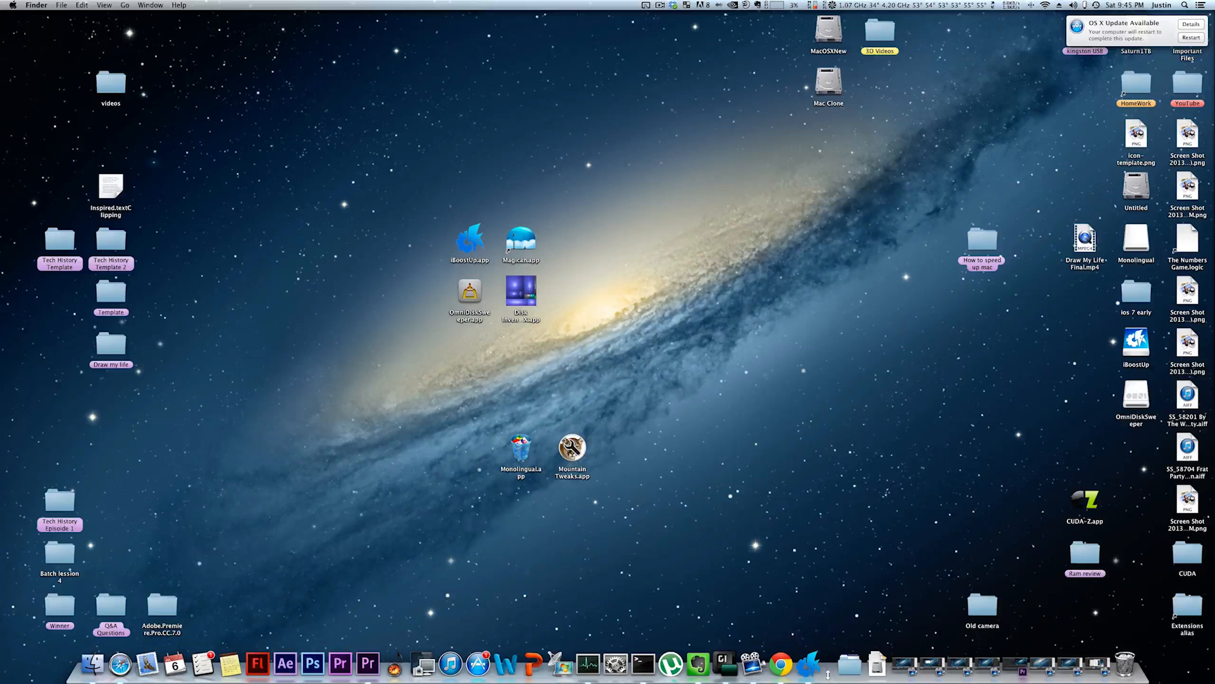